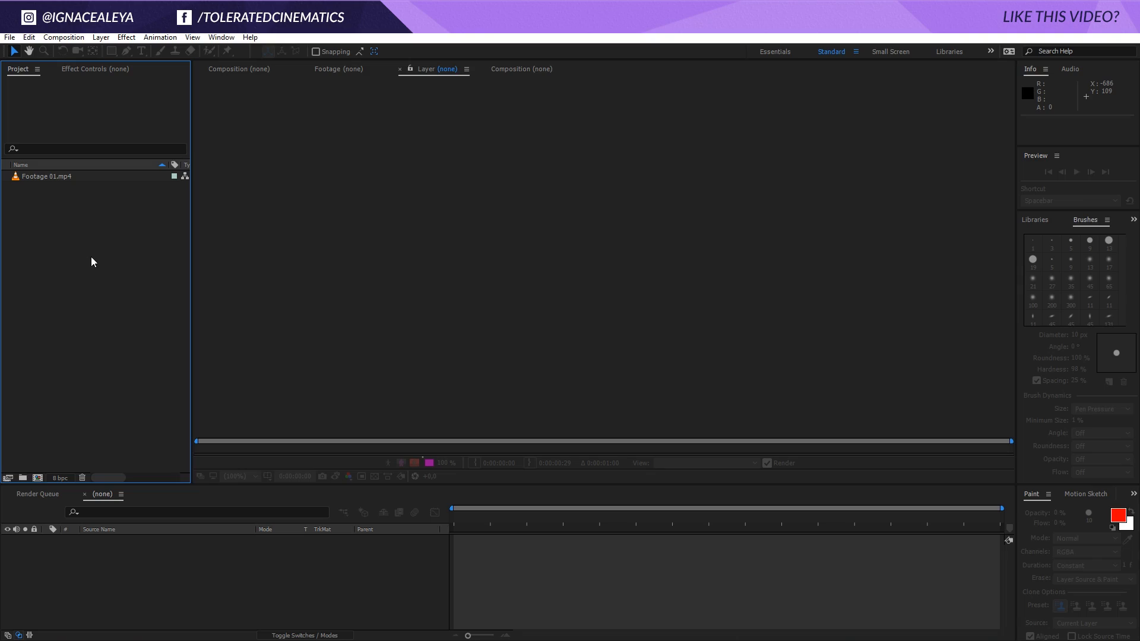
pyautogui.moveTo(117, 236)
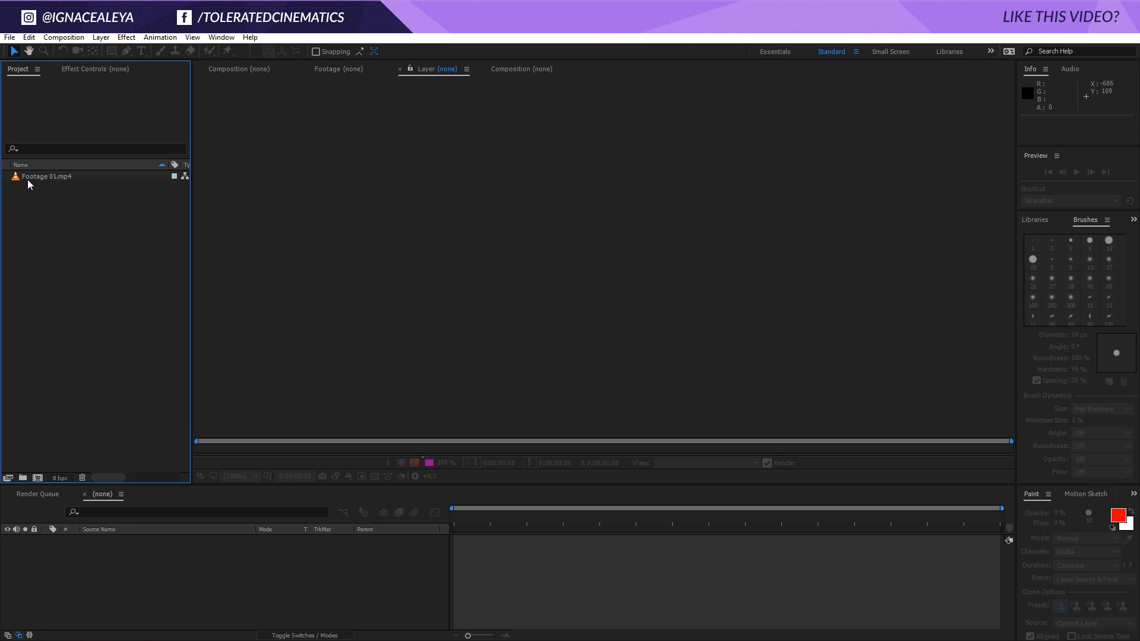
pyautogui.moveTo(34, 181)
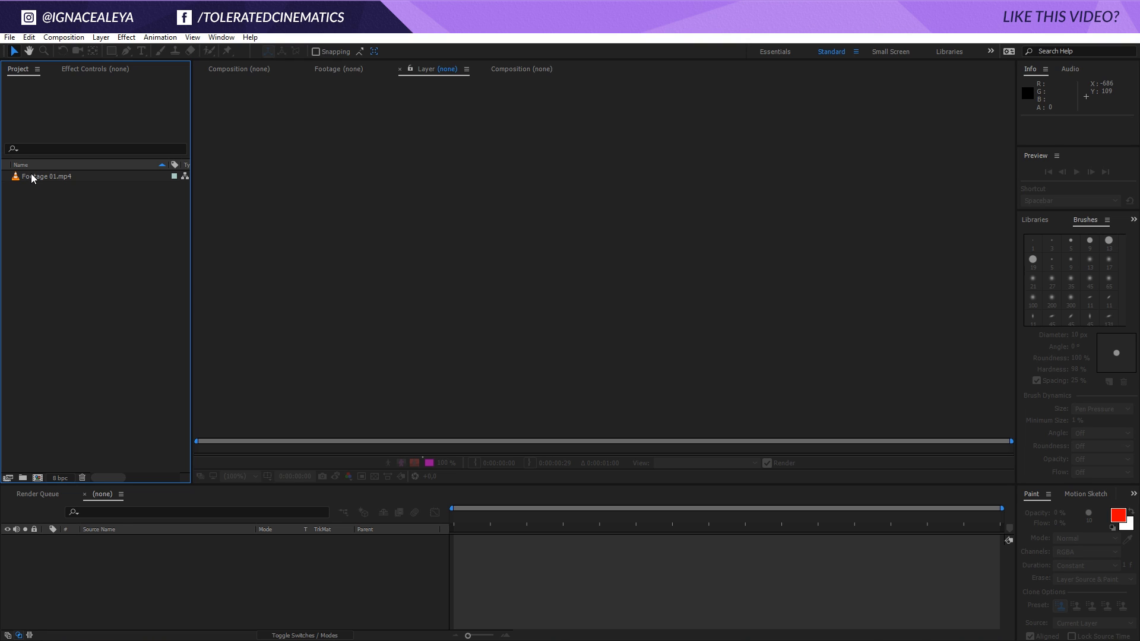
pyautogui.moveTo(50, 182)
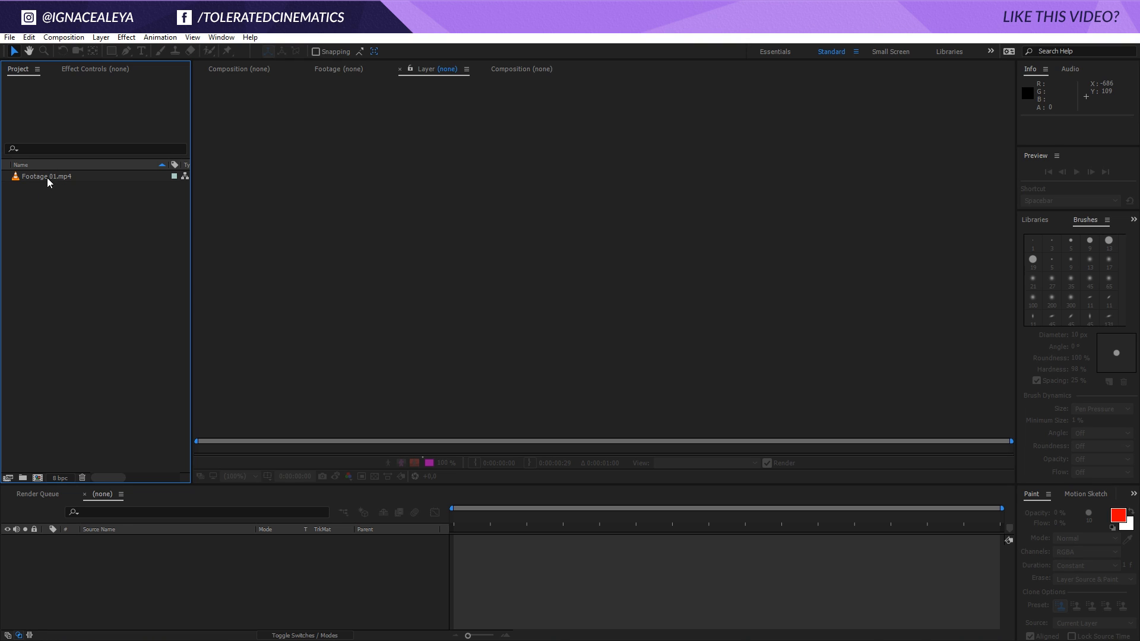
pyautogui.moveTo(38, 182)
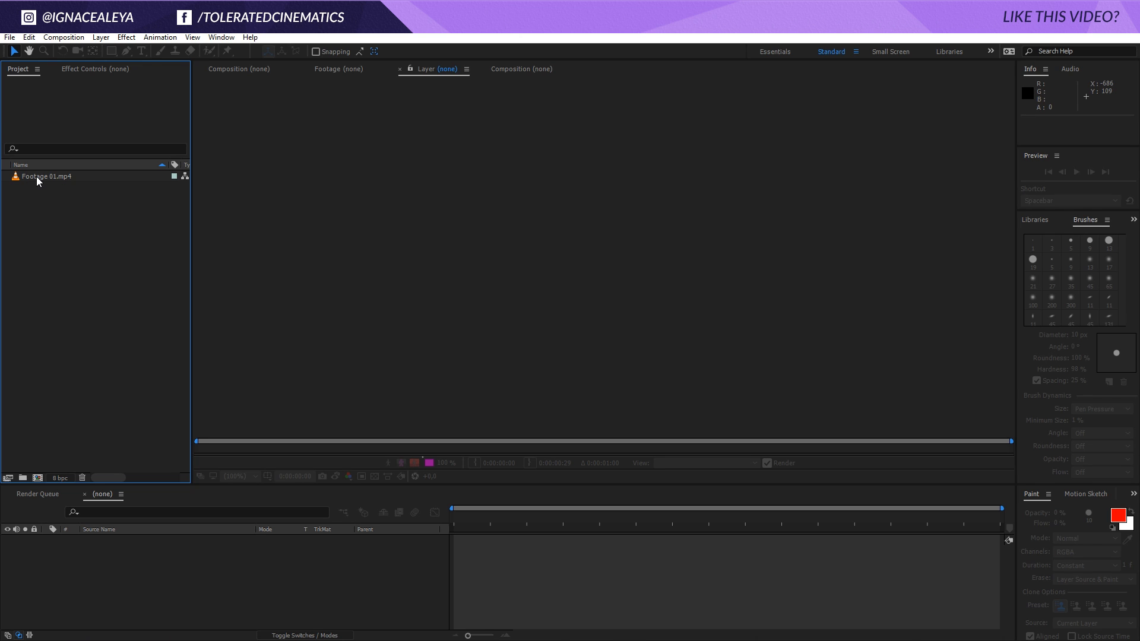
# - Create the Footage 01 composition from the Footage 01.mp4 clip in the Project panel
pyautogui.click(45, 176)
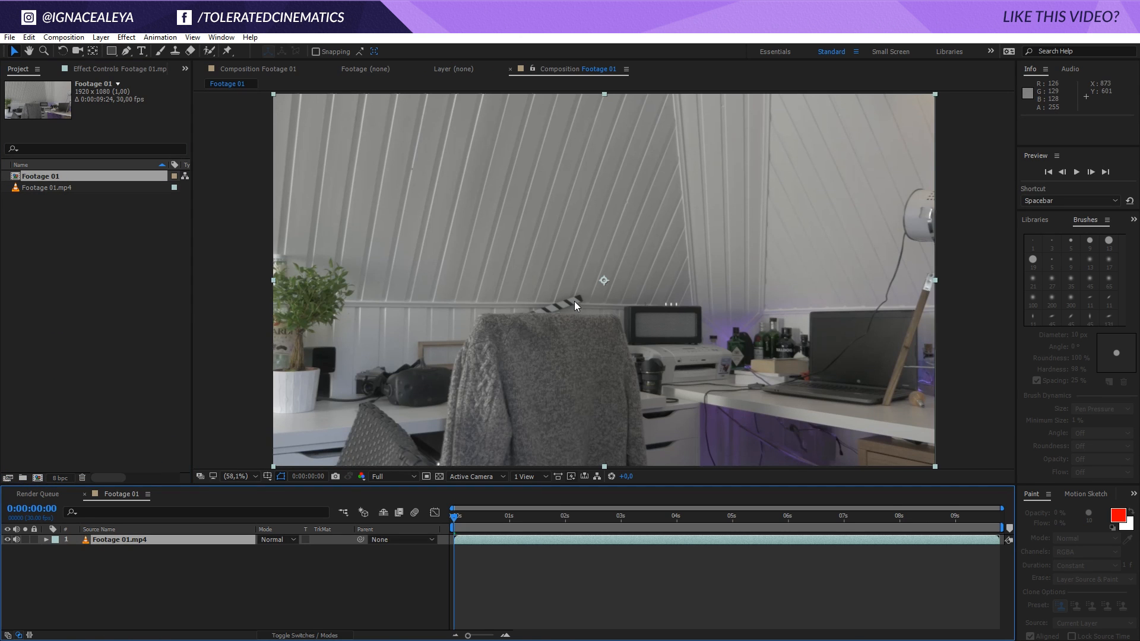
pyautogui.moveTo(59, 50)
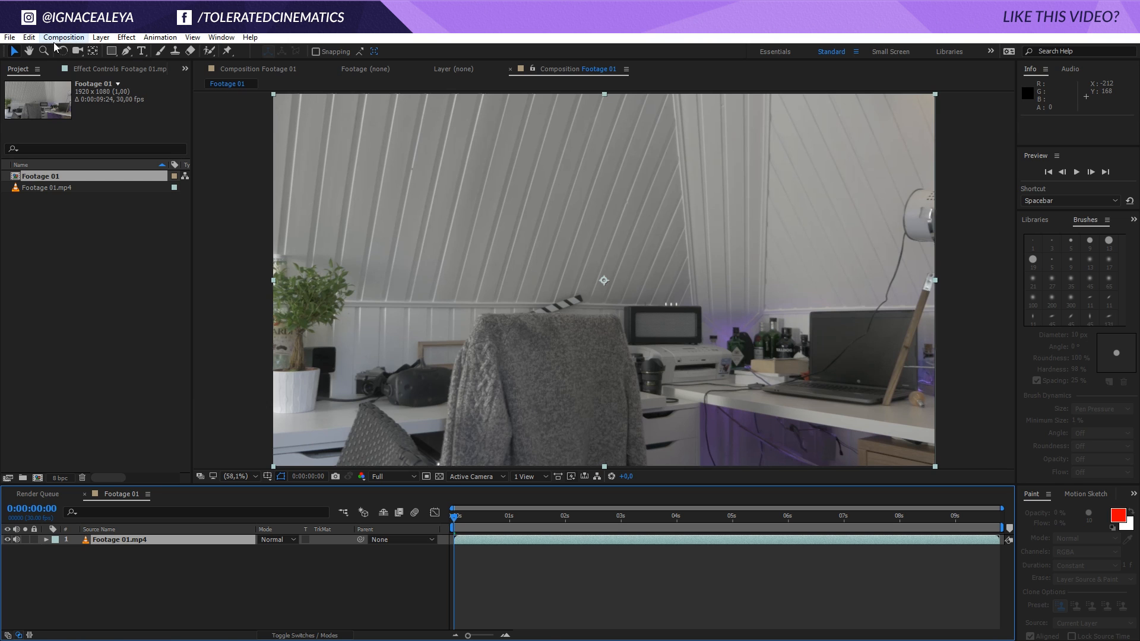
# - Set Composition Settings to the HDTV 1080 24 preset with a frame rate of 24 and confirm
pyautogui.click(63, 36)
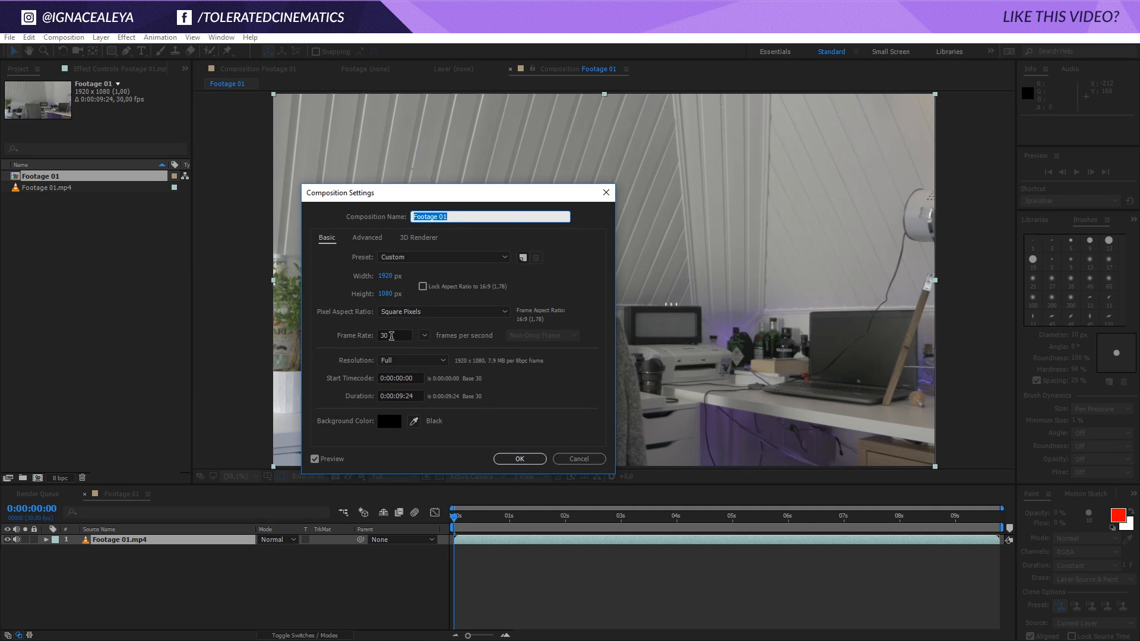
pyautogui.click(392, 335)
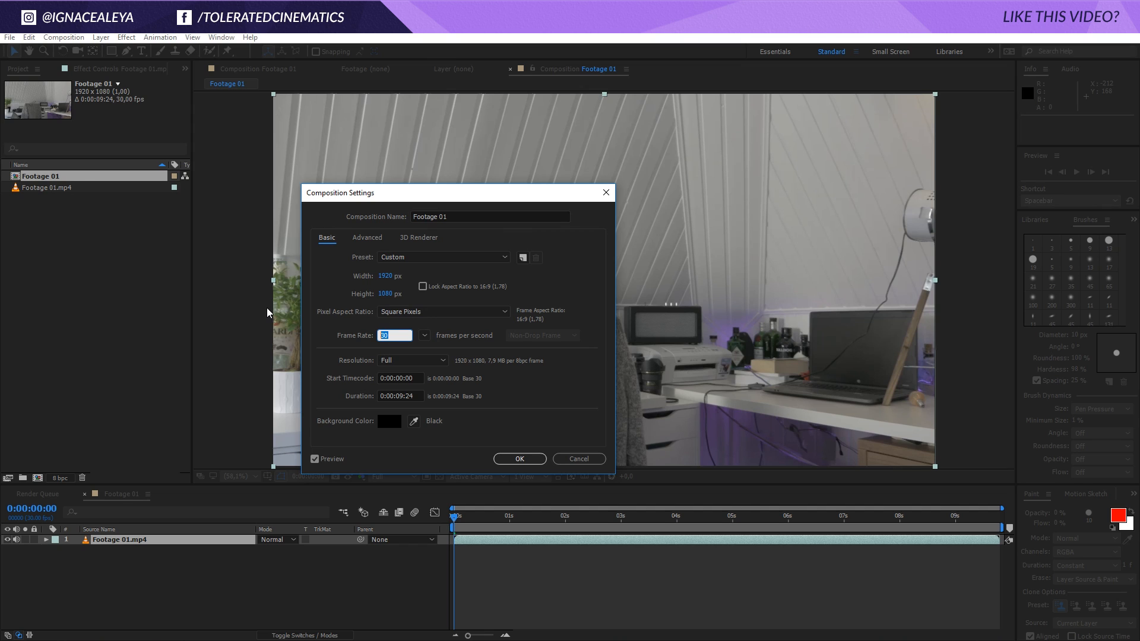
pyautogui.click(444, 257)
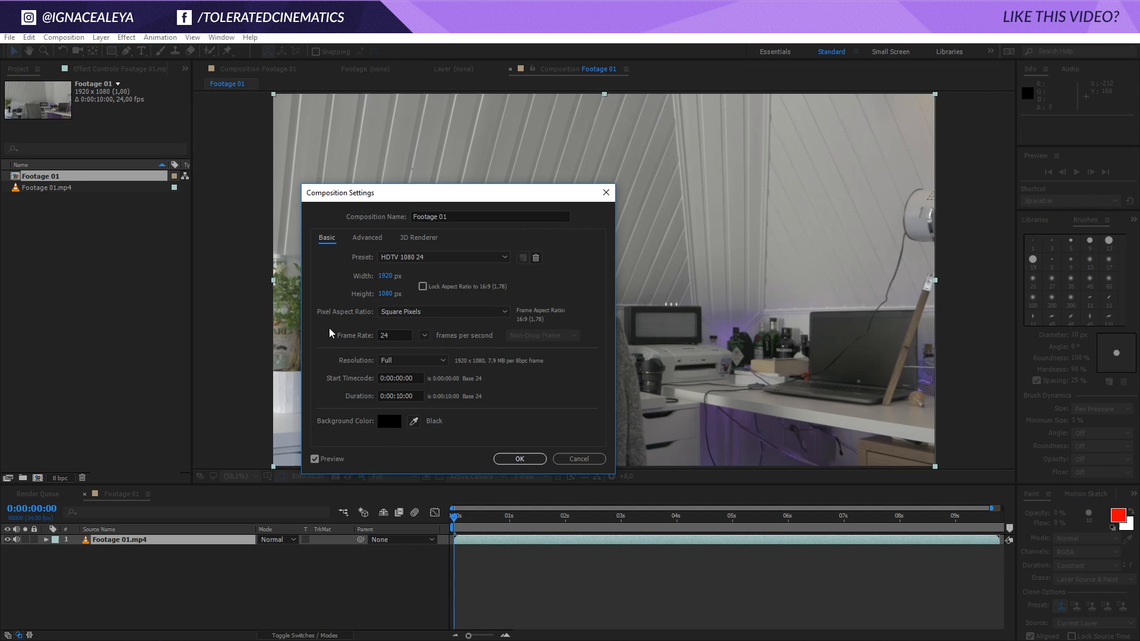
pyautogui.moveTo(395, 273)
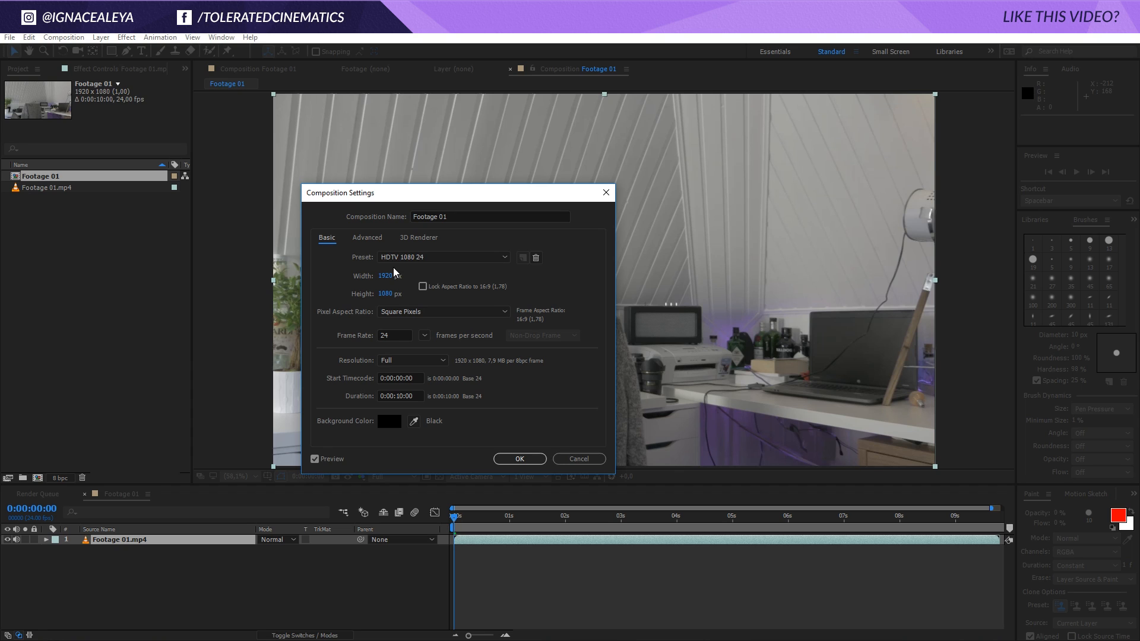
pyautogui.click(392, 335)
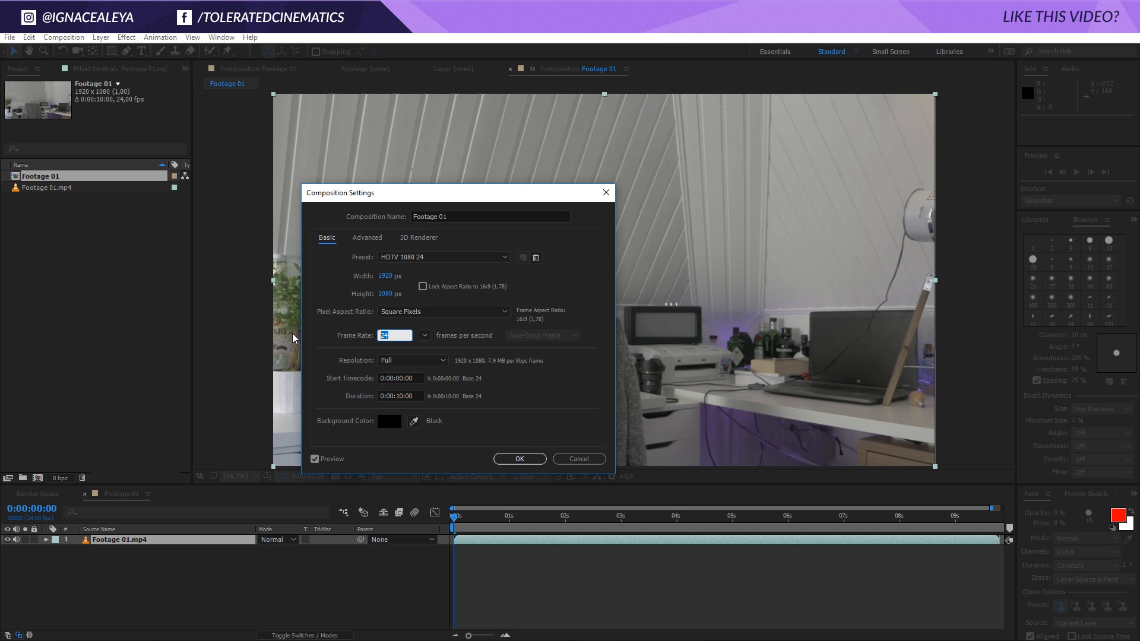
pyautogui.moveTo(379, 351)
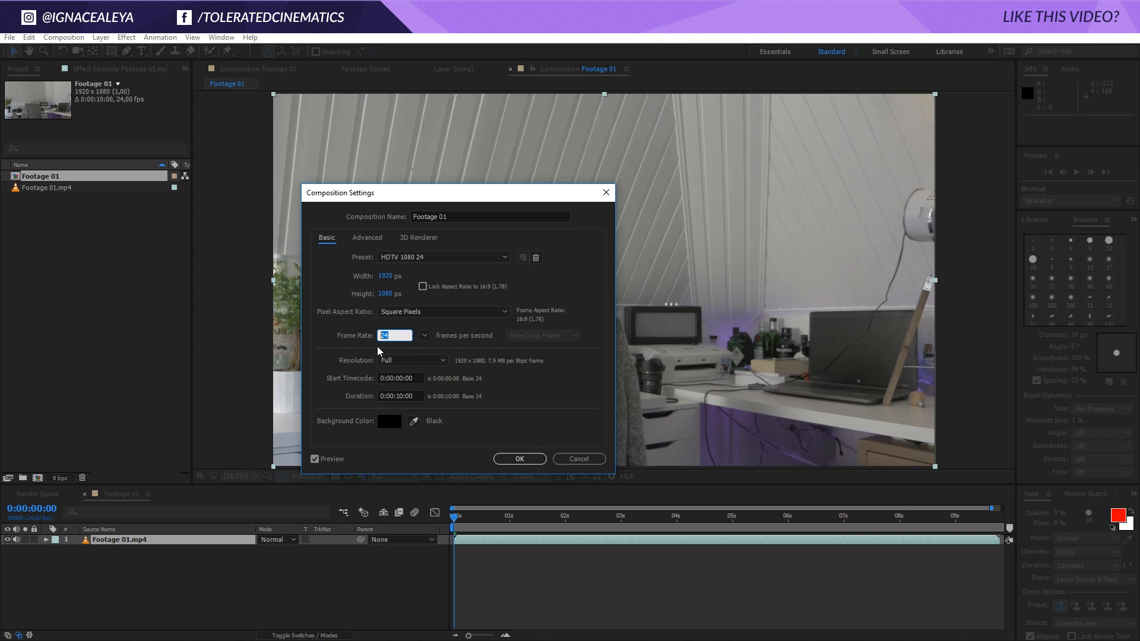
pyautogui.moveTo(361, 340)
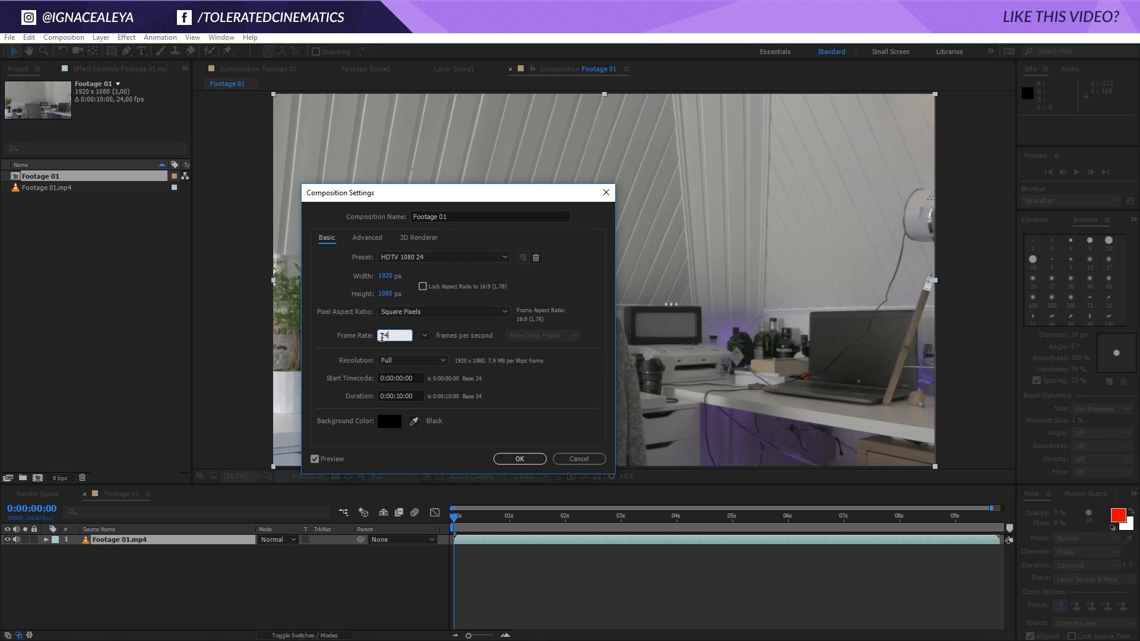
pyautogui.write('24')
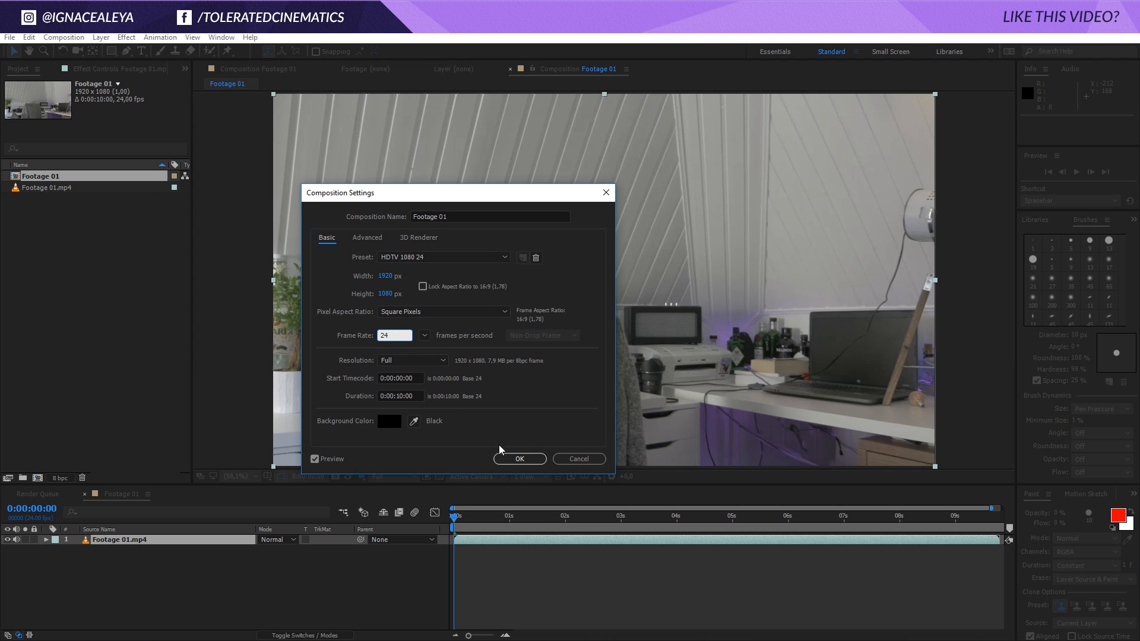
pyautogui.click(520, 458)
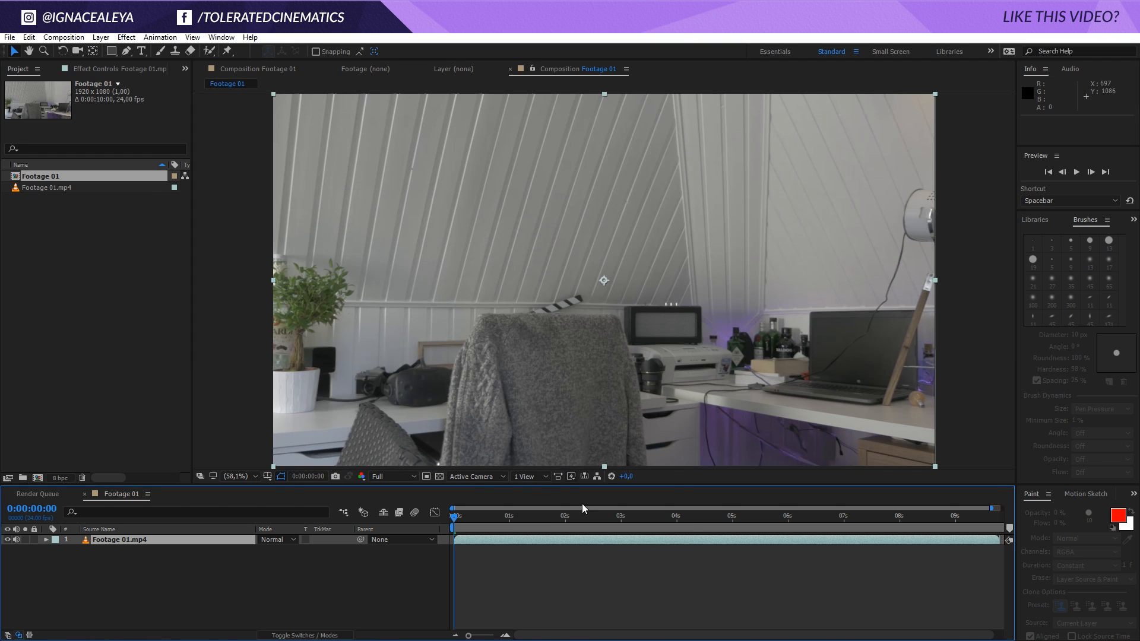
pyautogui.moveTo(1016, 492)
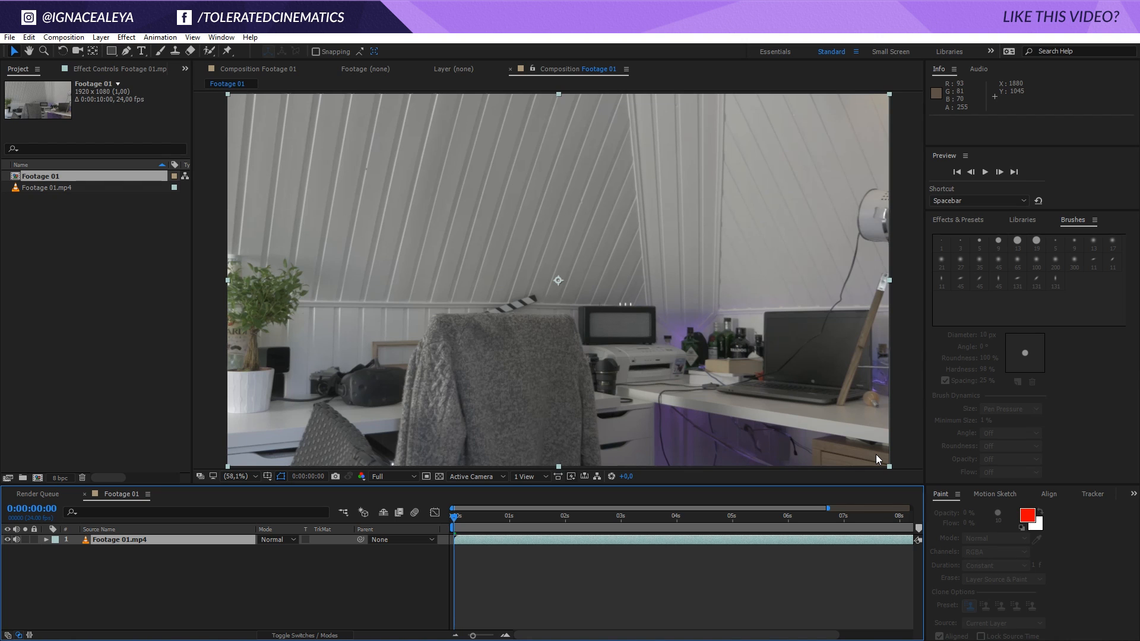
pyautogui.moveTo(960, 543)
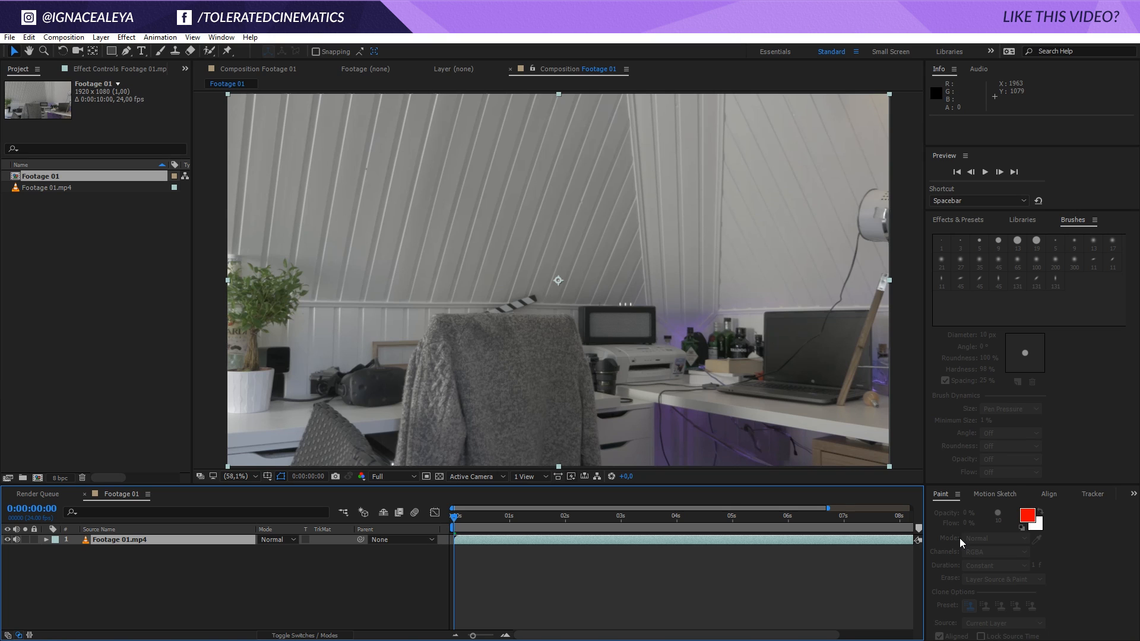
pyautogui.moveTo(157, 55)
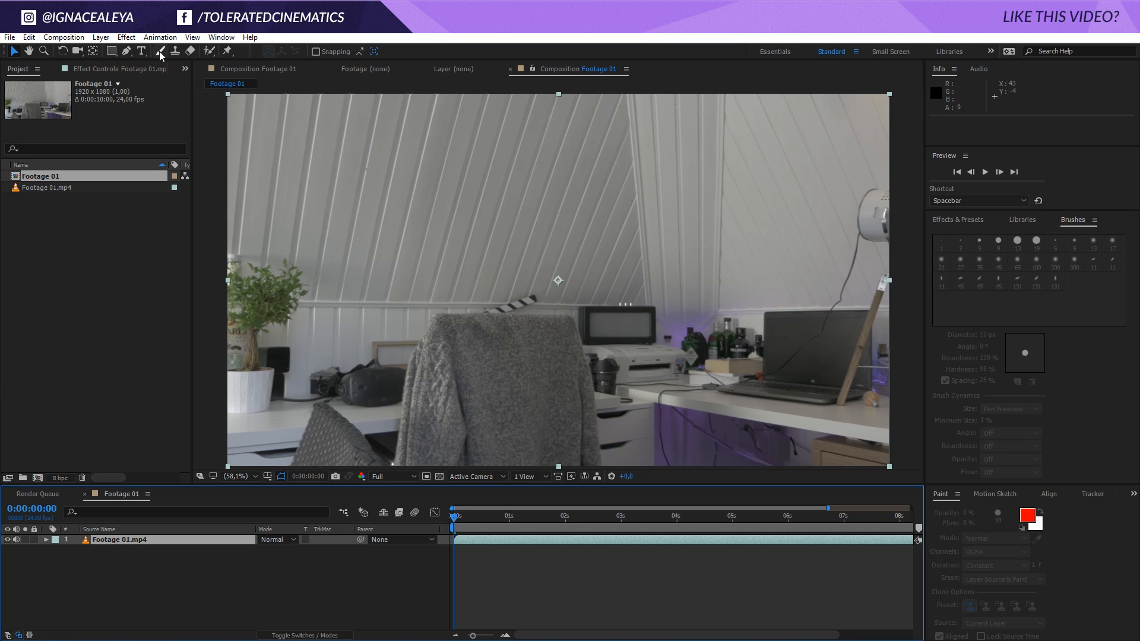
# - Switch to the Brush tool and bring up the Brushes panel from the Window menu
pyautogui.click(158, 51)
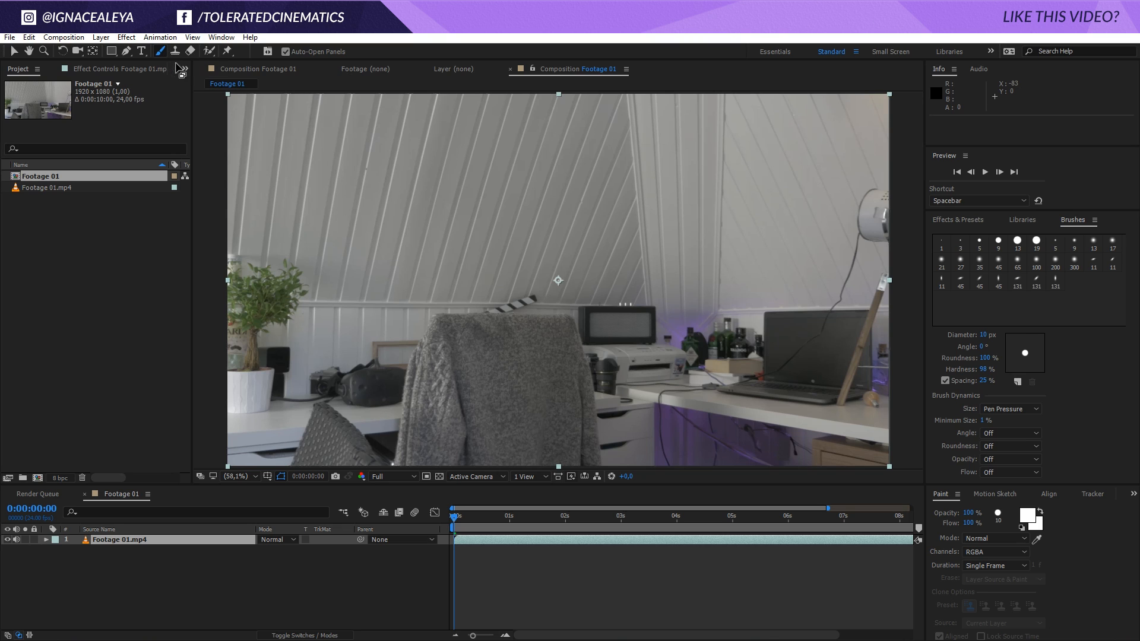
pyautogui.moveTo(1071, 224)
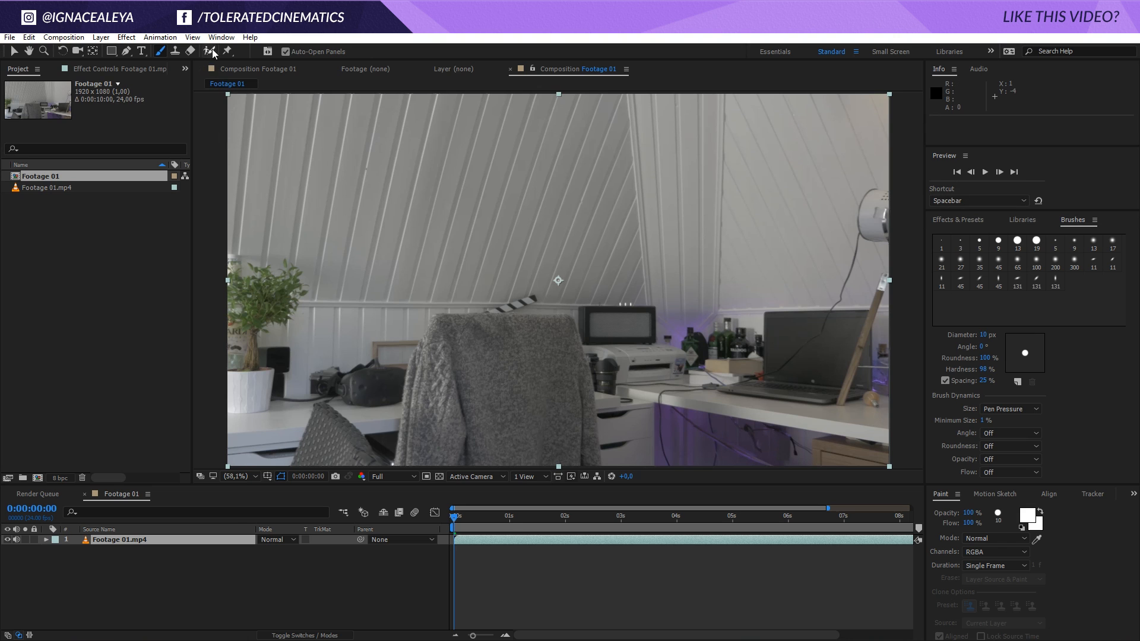
pyautogui.click(221, 37)
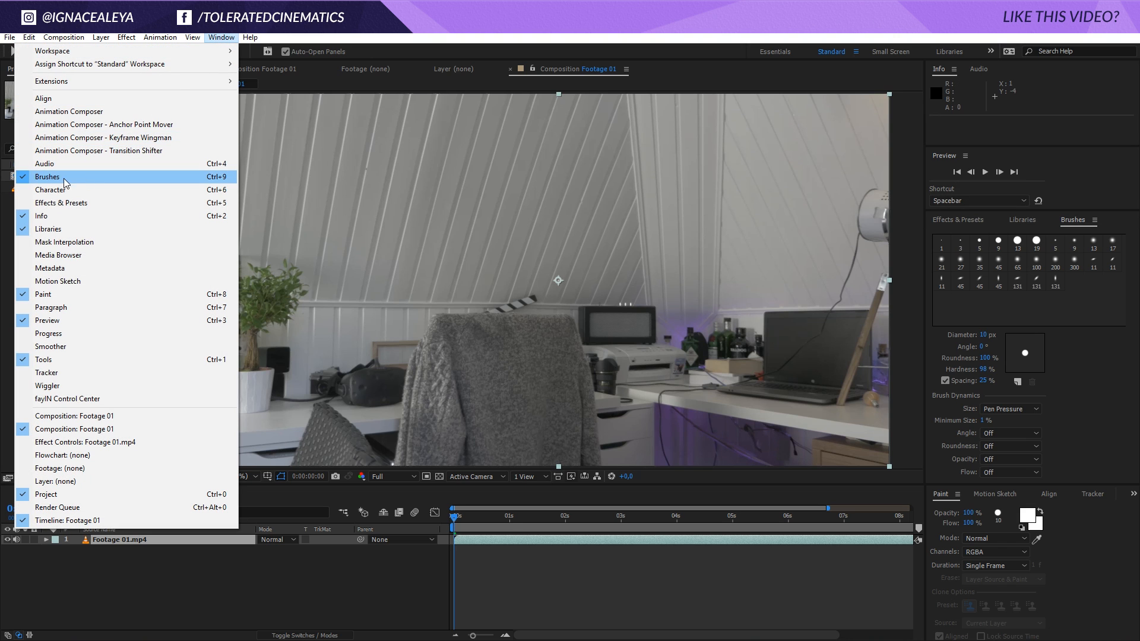
pyautogui.moveTo(62, 187)
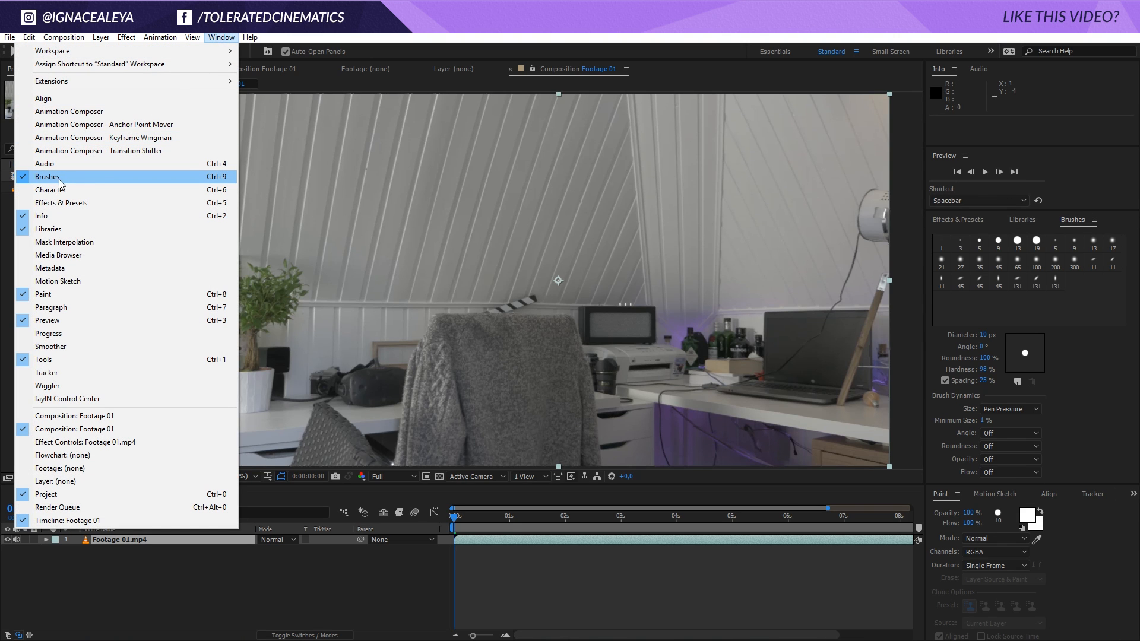
pyautogui.click(47, 175)
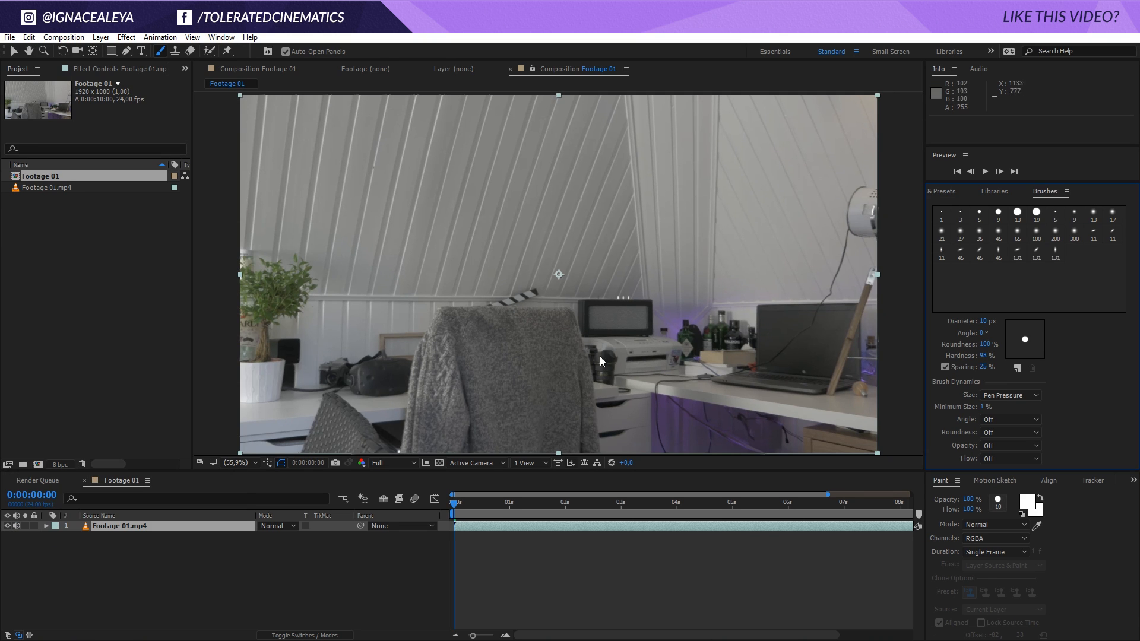
pyautogui.moveTo(553, 342)
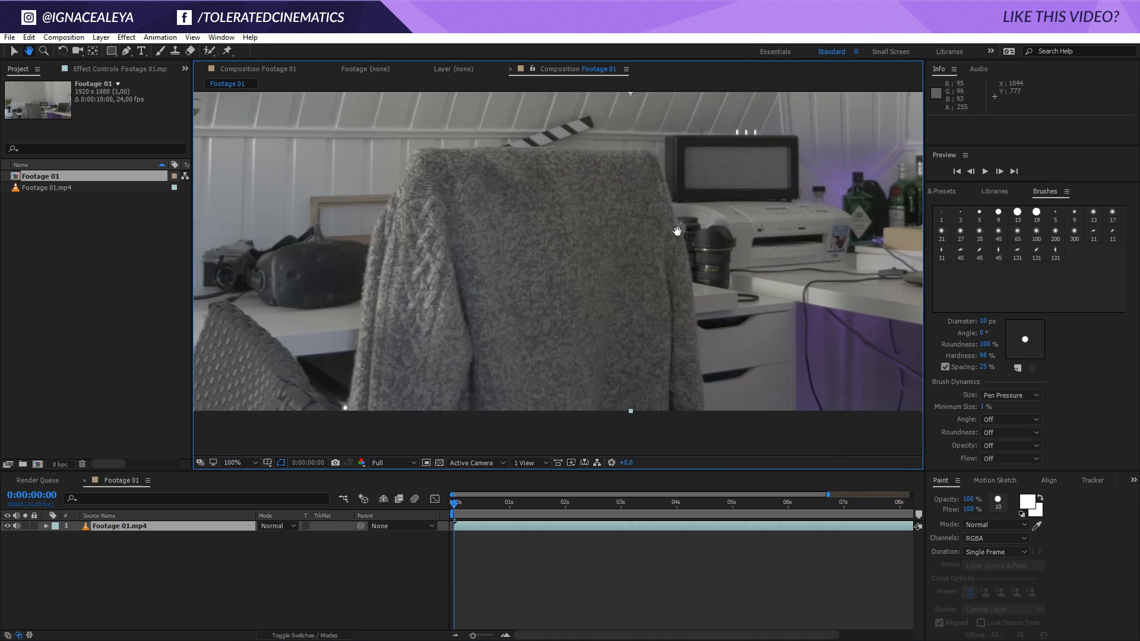
# - Pan the view across the footage with the hand tool
pyautogui.moveTo(675, 232); pyautogui.dragTo(542, 283)
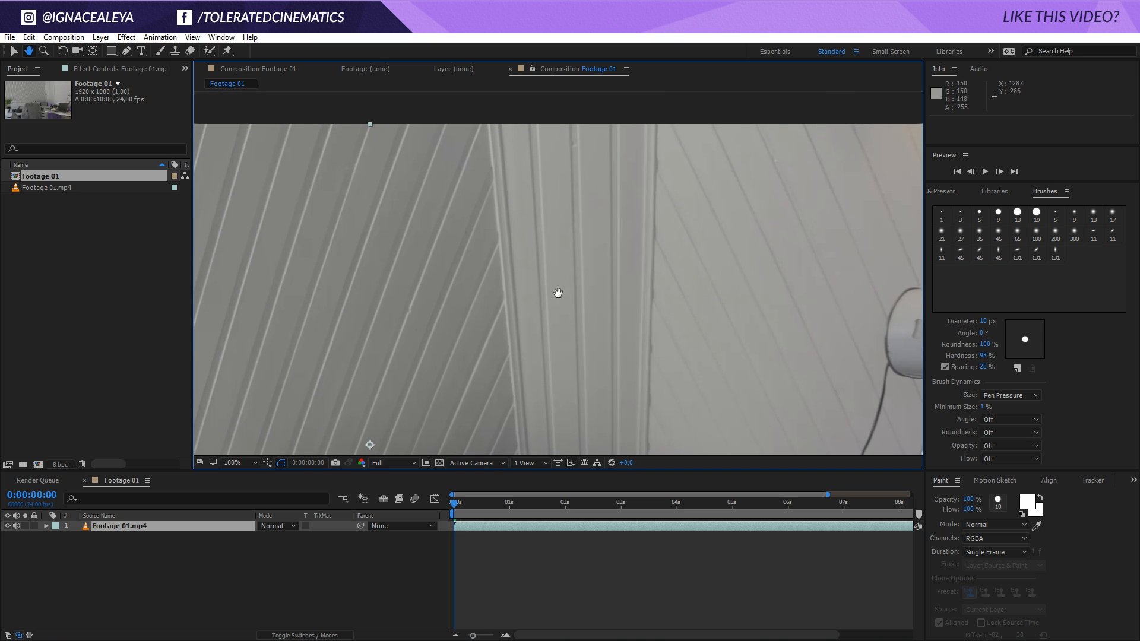
pyautogui.moveTo(381, 349)
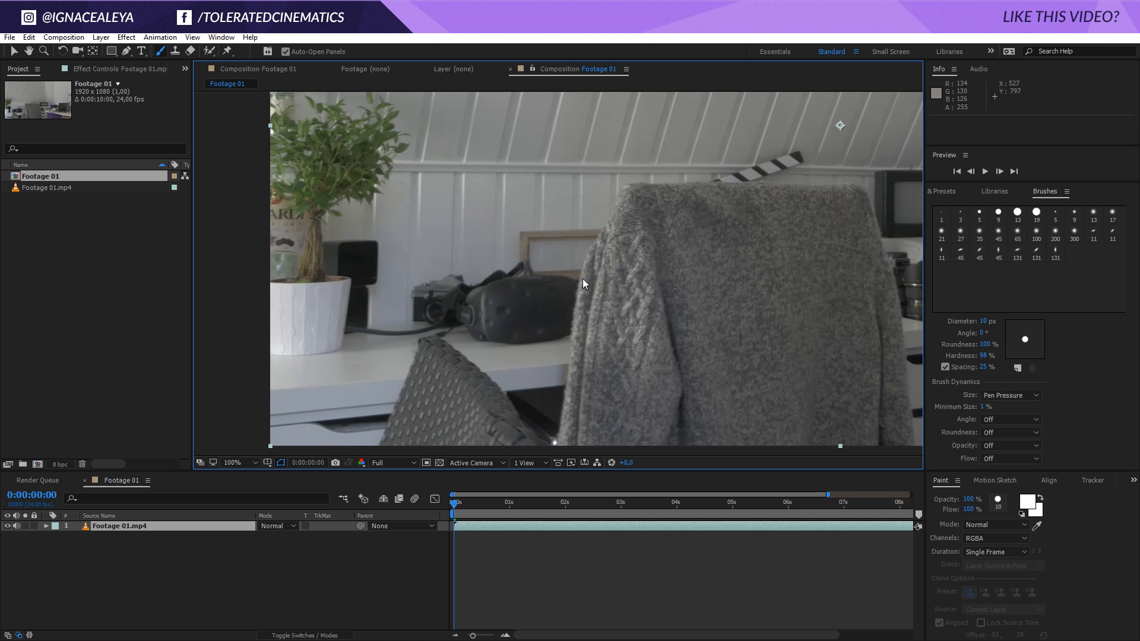
pyautogui.moveTo(437, 317)
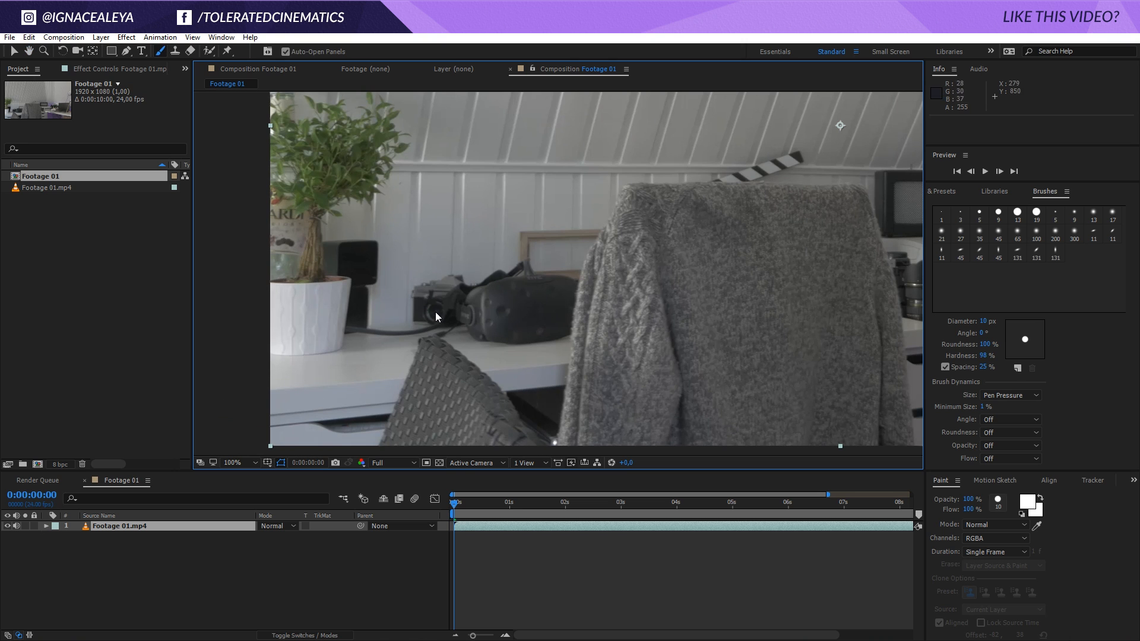
pyautogui.moveTo(618, 344)
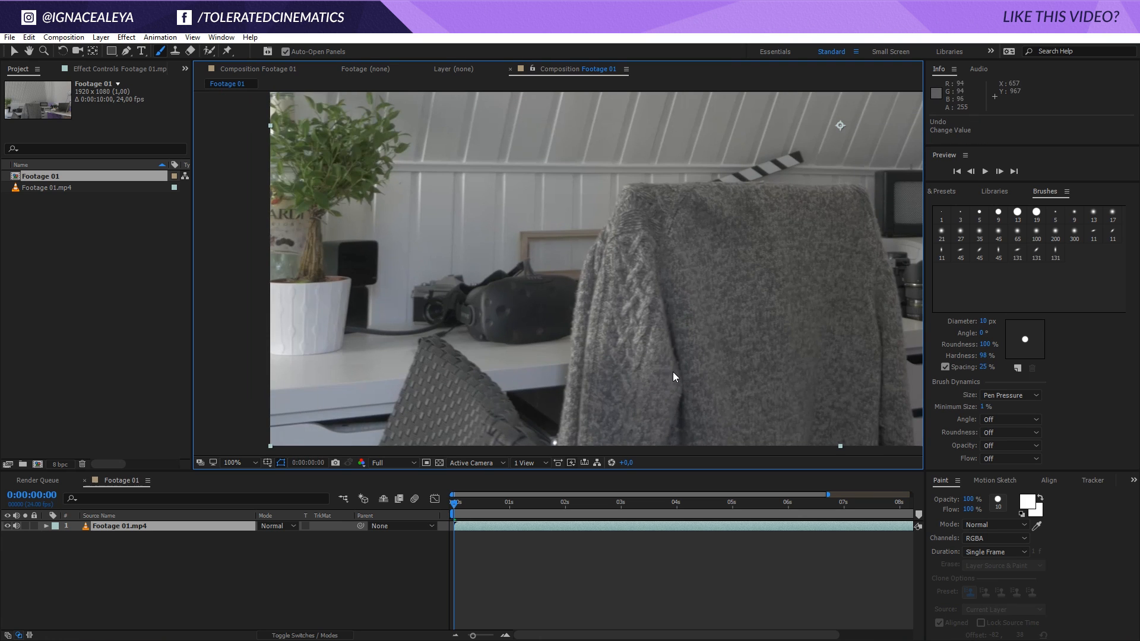
pyautogui.moveTo(611, 405)
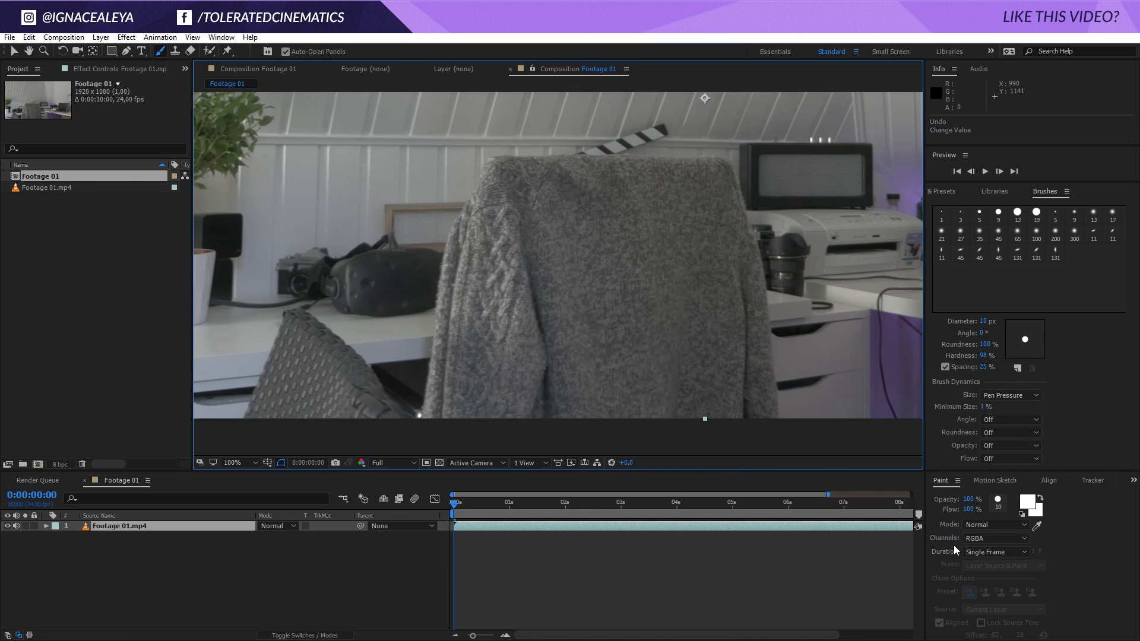
pyautogui.moveTo(983, 544)
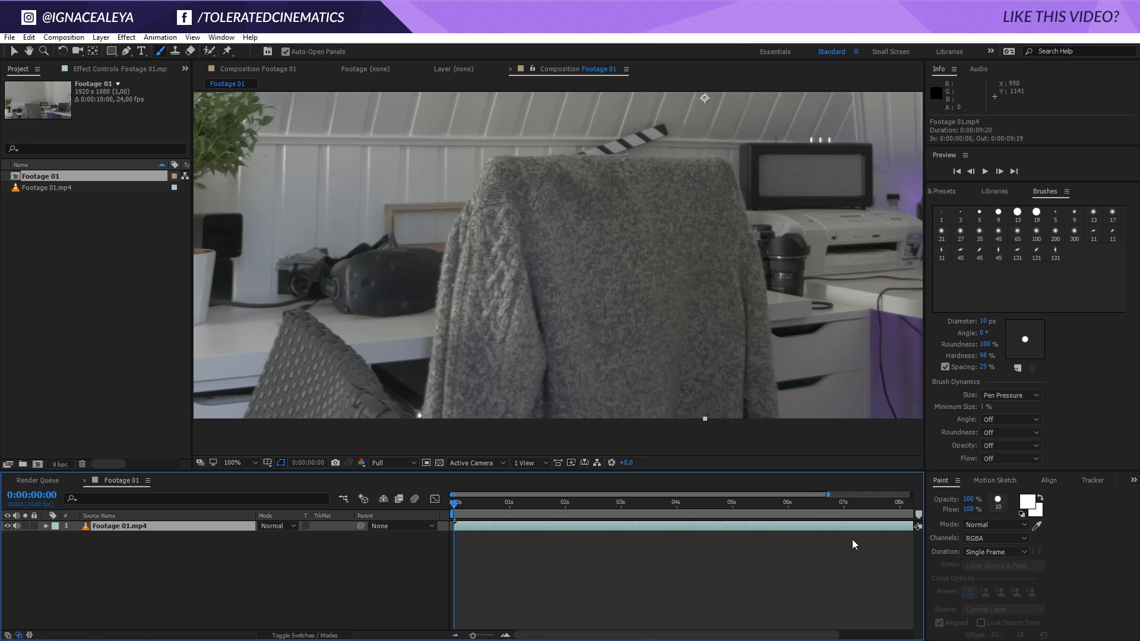
pyautogui.moveTo(857, 570)
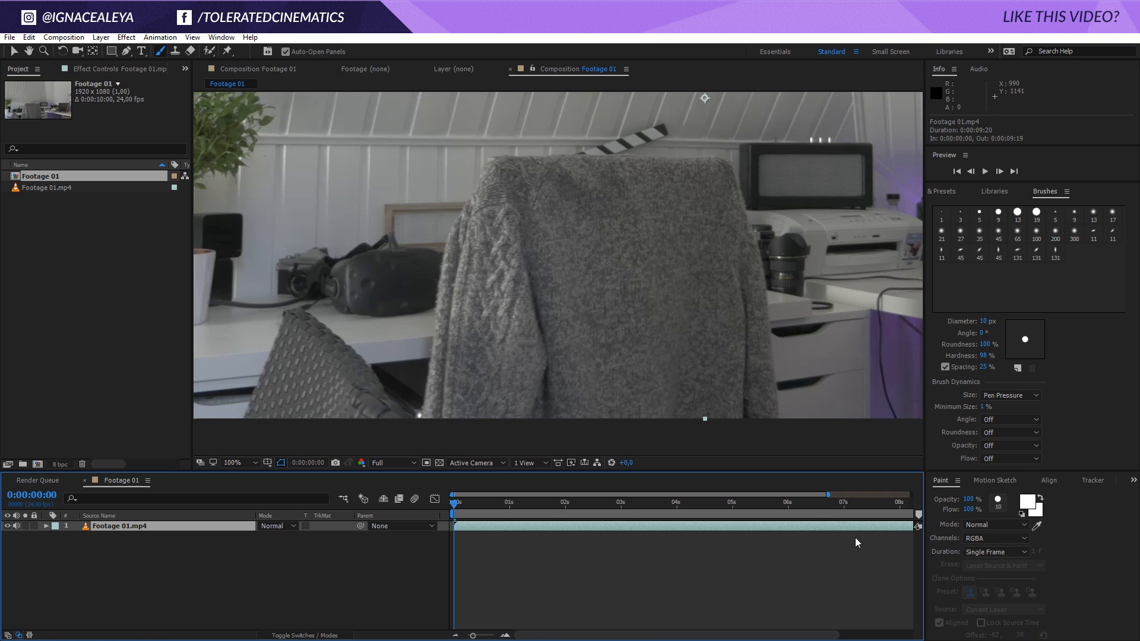
pyautogui.moveTo(768, 533)
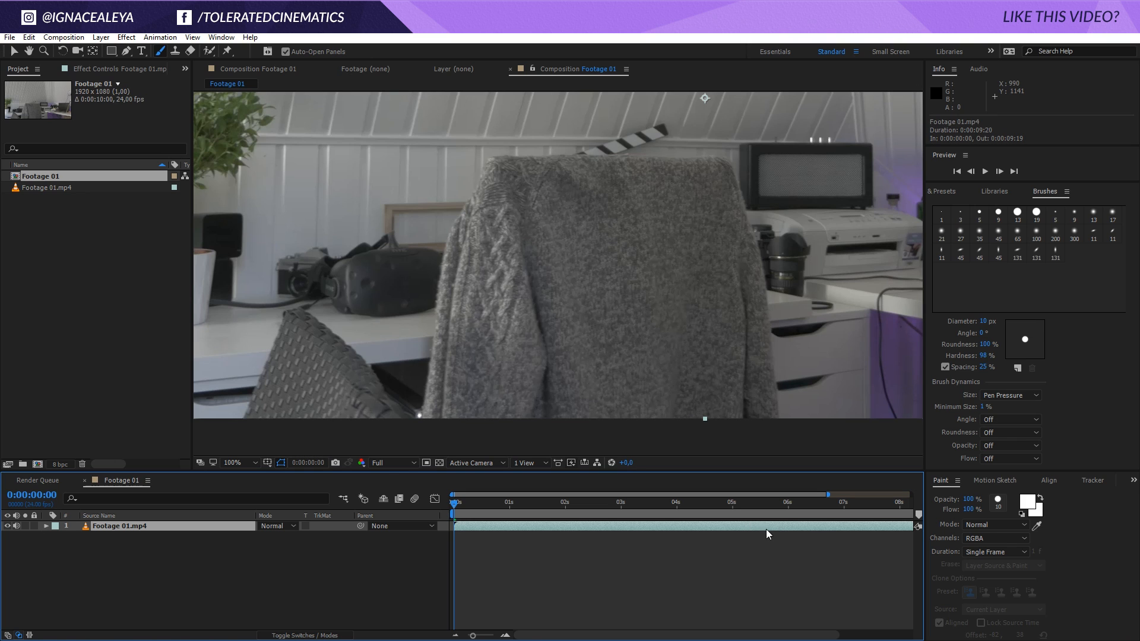
pyautogui.click(29, 37)
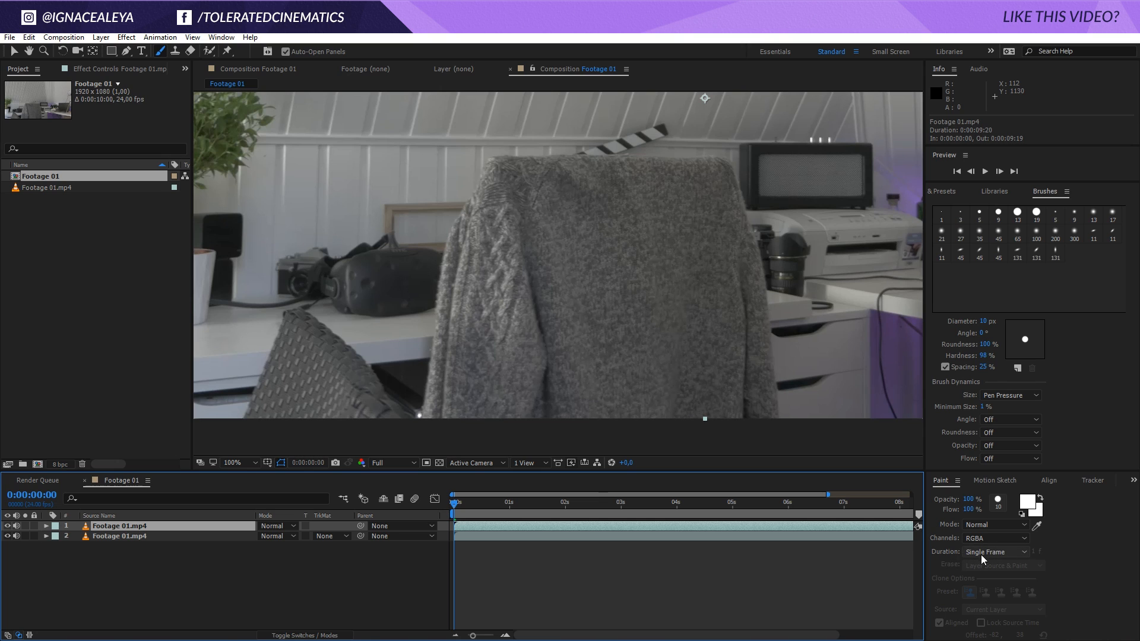
pyautogui.moveTo(1004, 558)
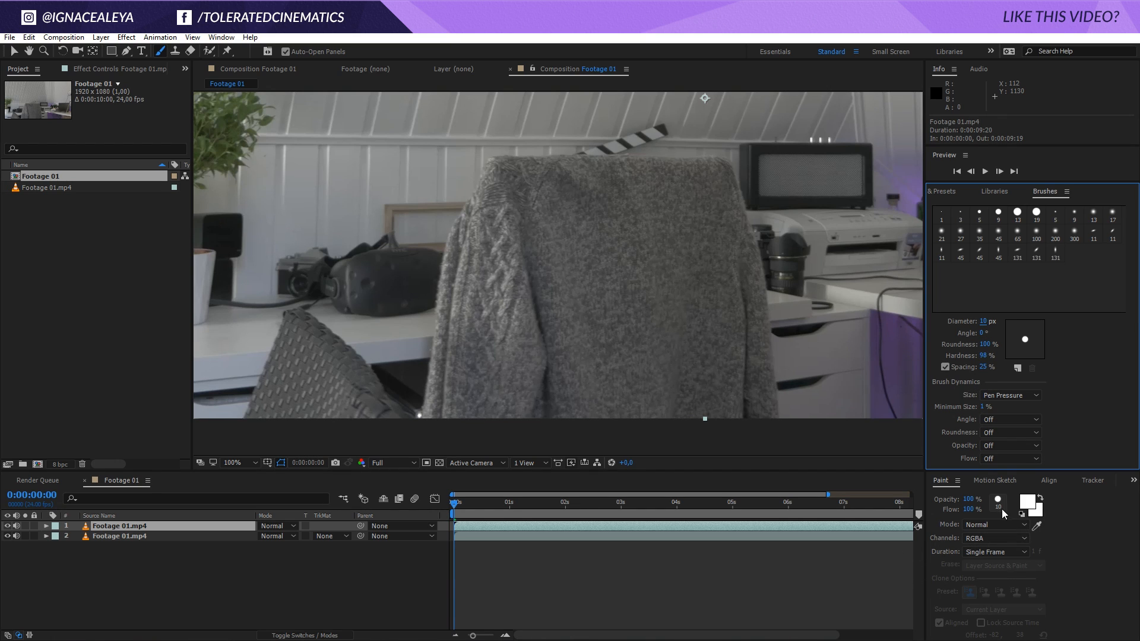
pyautogui.moveTo(542, 358)
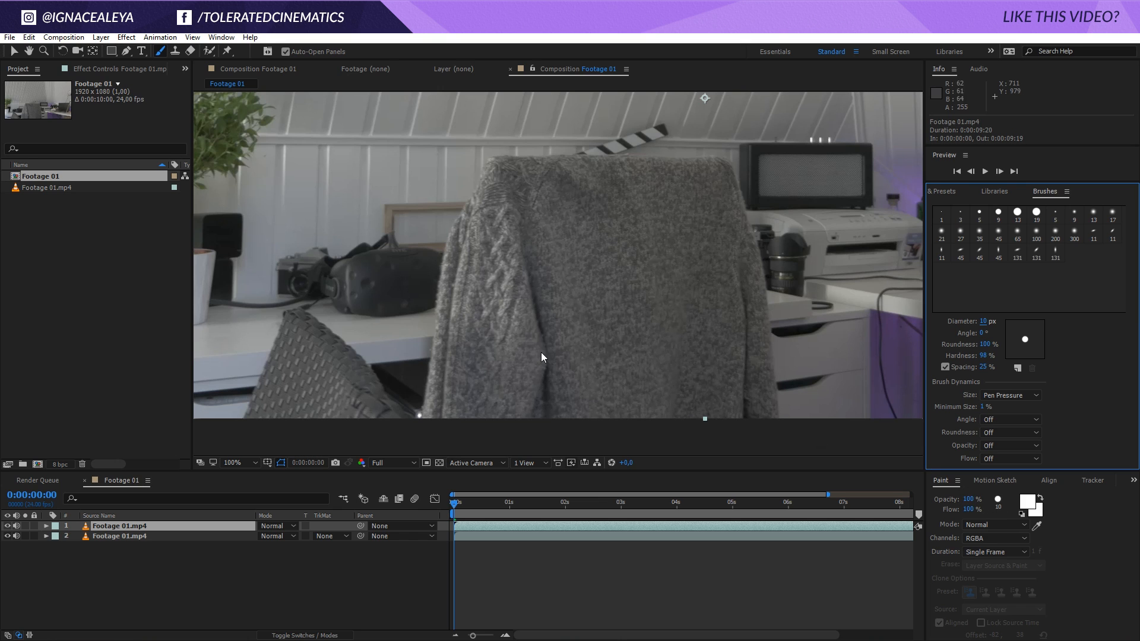
pyautogui.moveTo(498, 398)
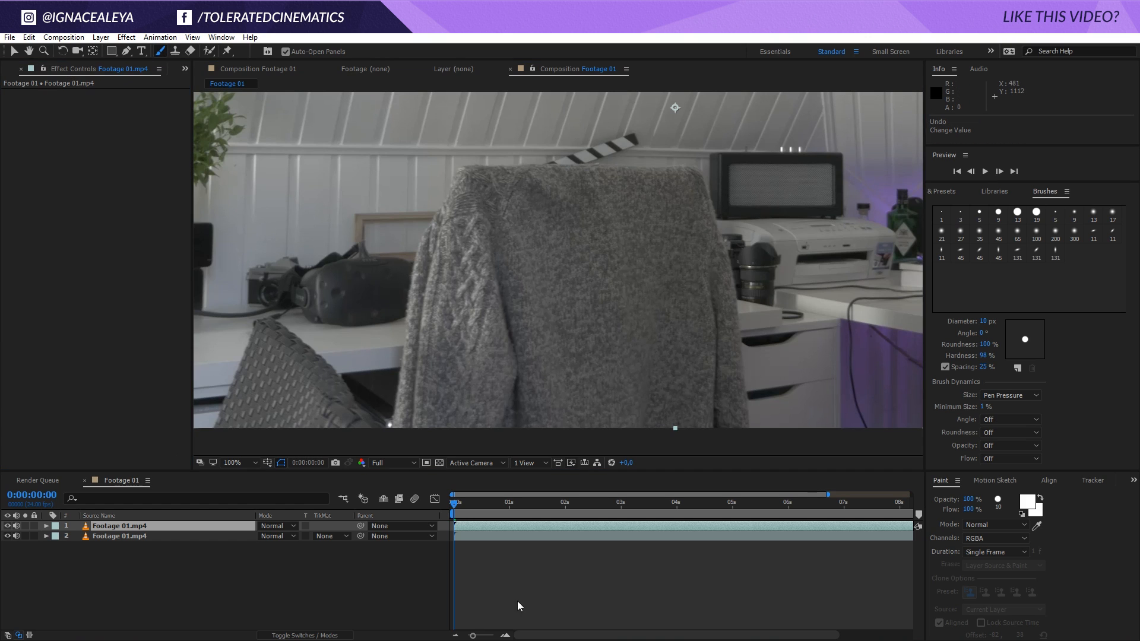
pyautogui.moveTo(601, 531)
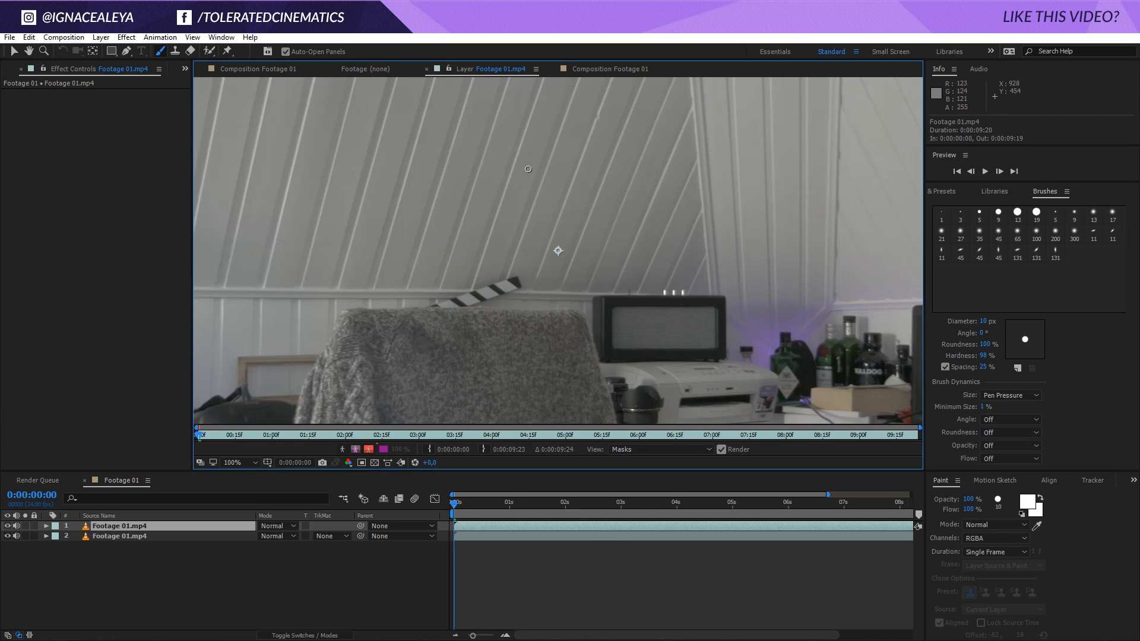
# - Return to the top Footage 01.mp4 layer's own Layer panel view after checking the composition view
pyautogui.click(268, 69)
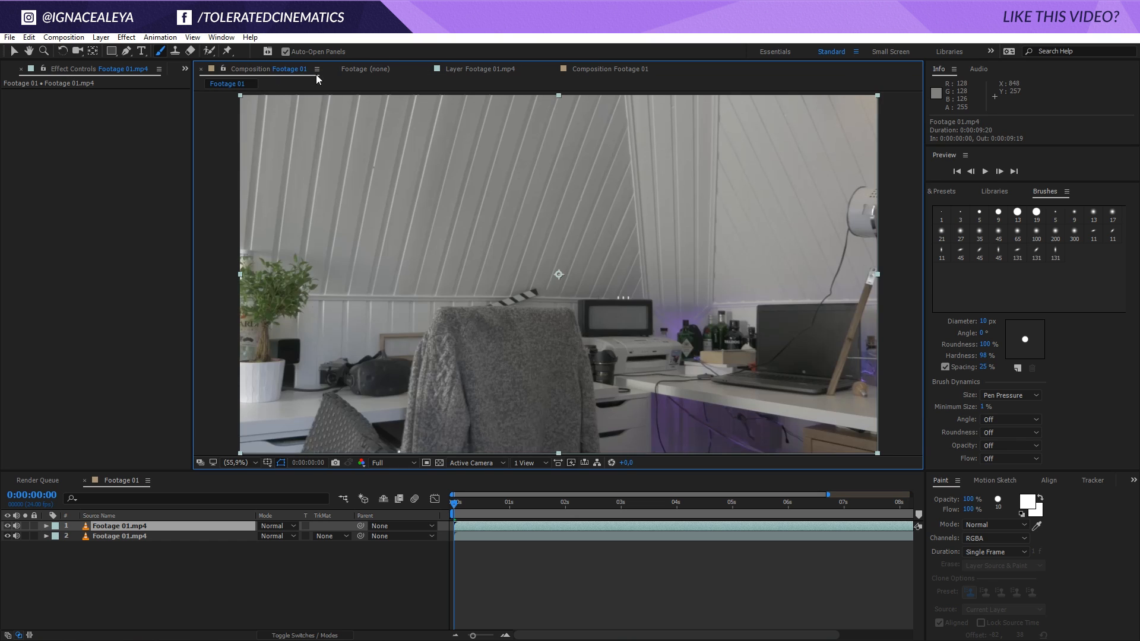
pyautogui.click(486, 69)
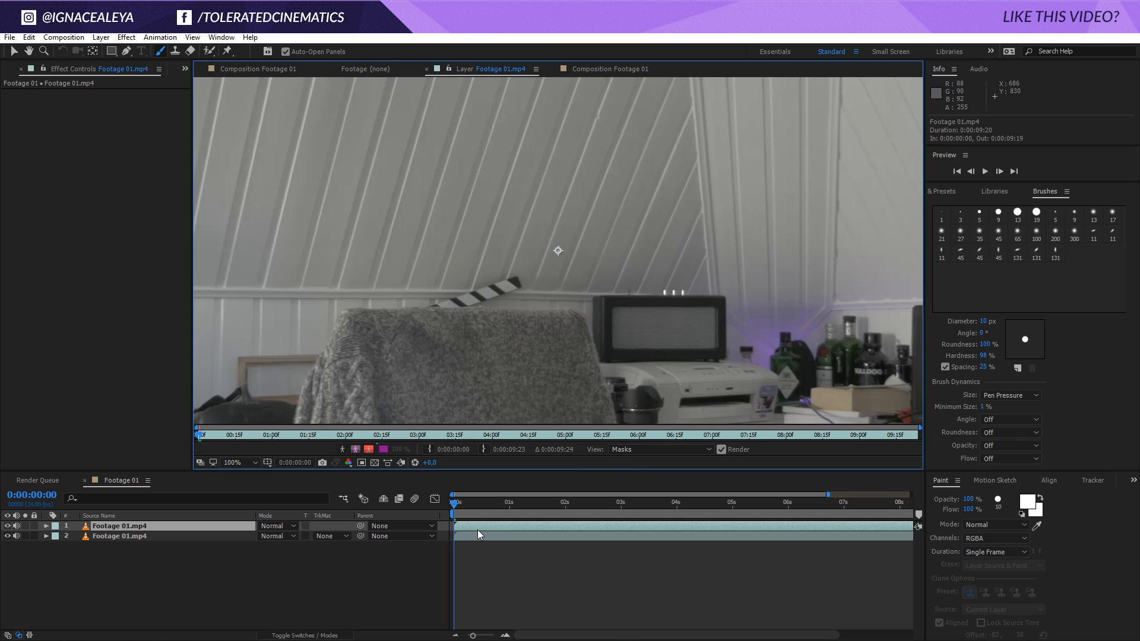
pyautogui.moveTo(484, 274)
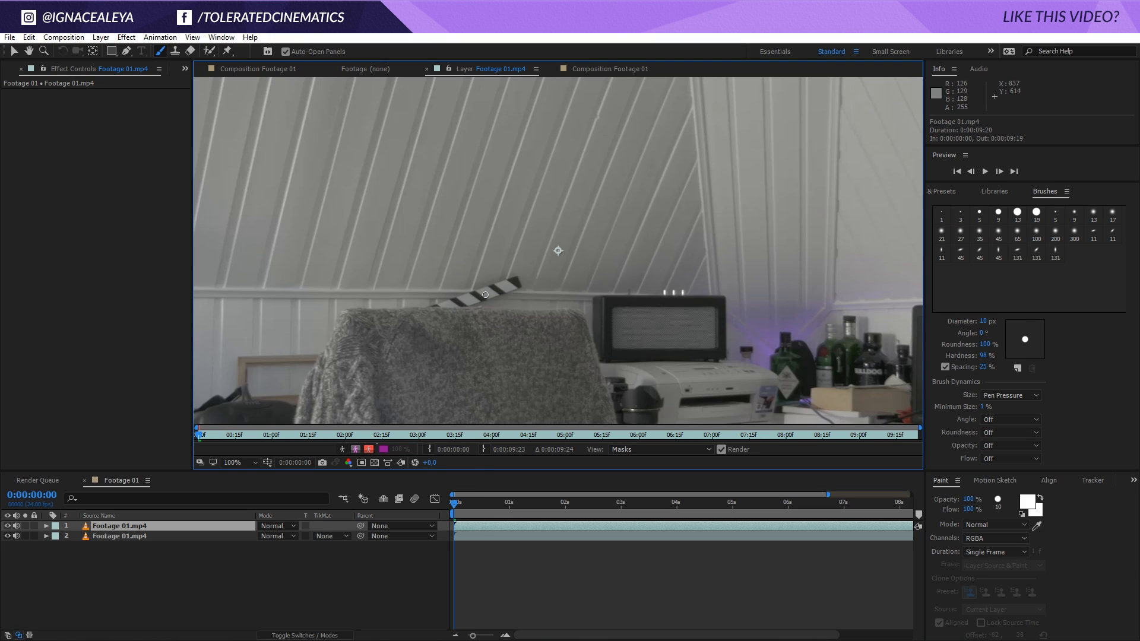
pyautogui.moveTo(503, 304)
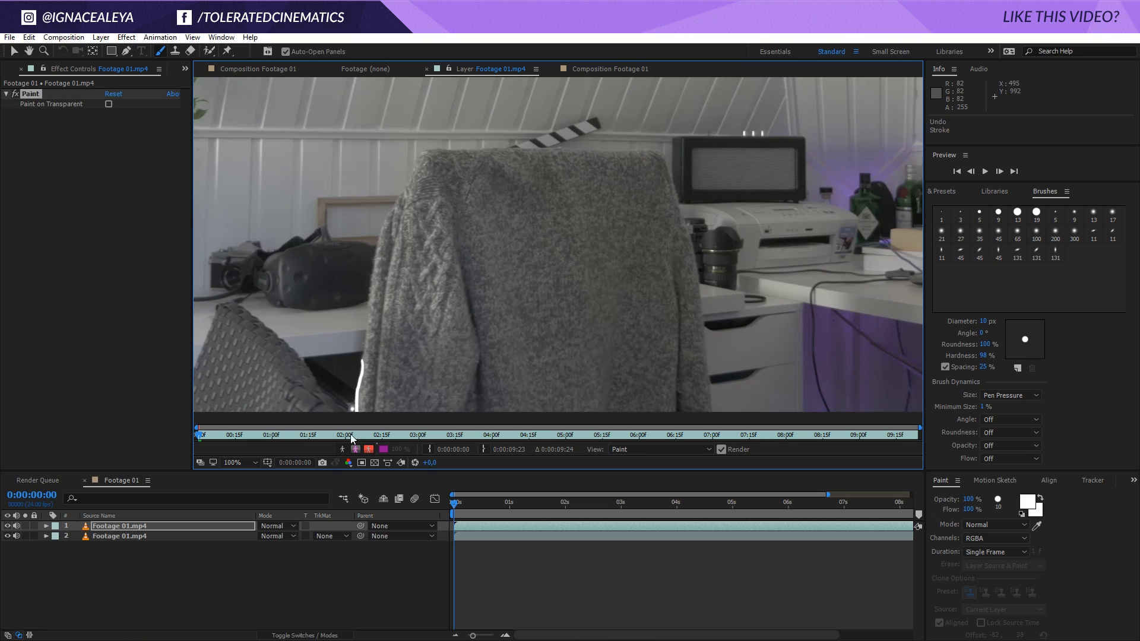
# - Trace the sweater's left and right edges with white strokes, then advance to the next frame
pyautogui.moveTo(708, 356); pyautogui.dragTo(707, 410)
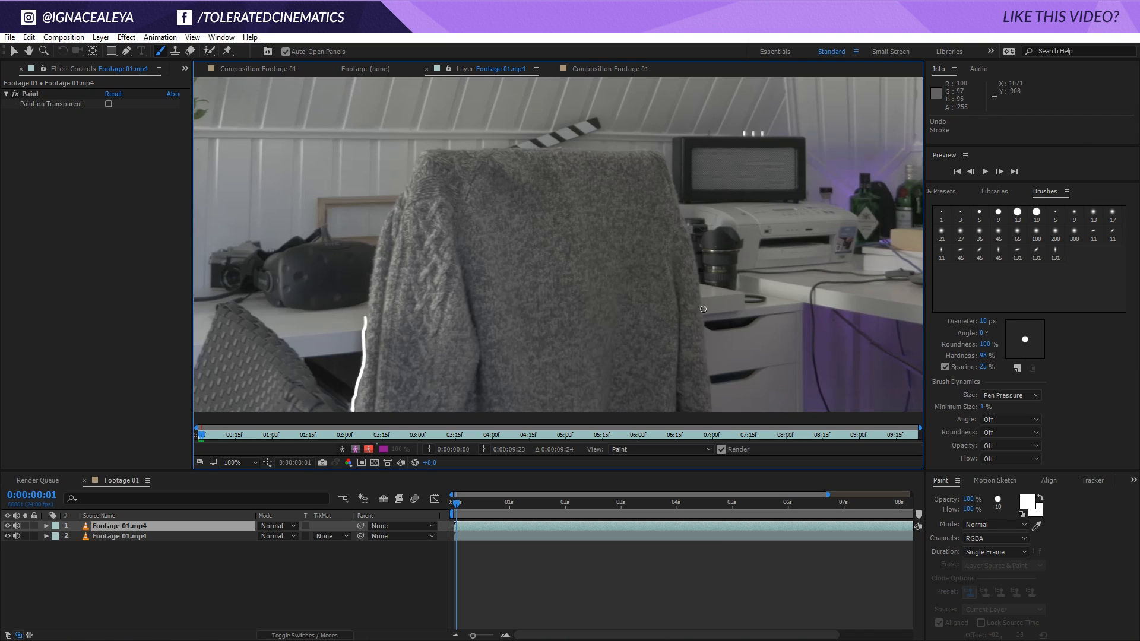
pyautogui.moveTo(704, 309); pyautogui.dragTo(707, 413)
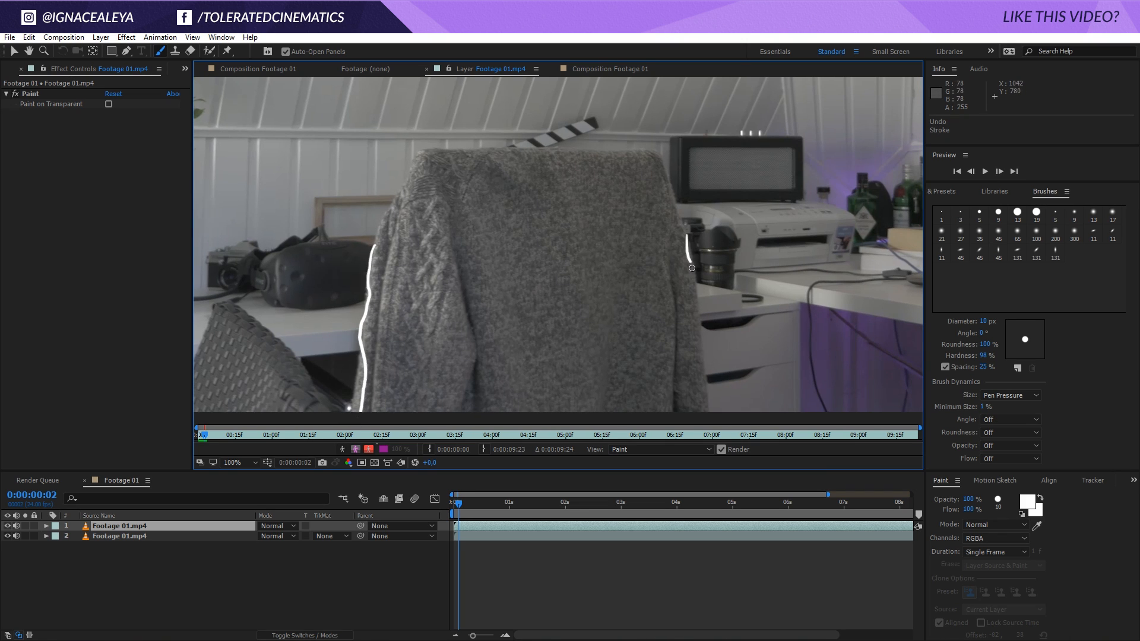
pyautogui.moveTo(691, 261); pyautogui.dragTo(701, 407)
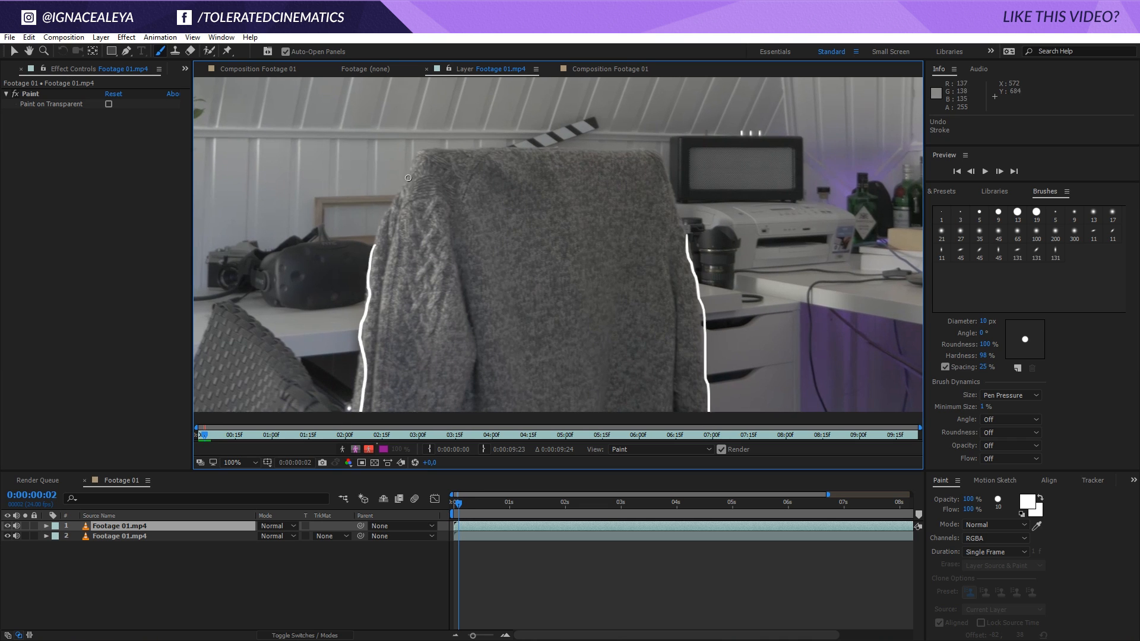
pyautogui.moveTo(443, 216)
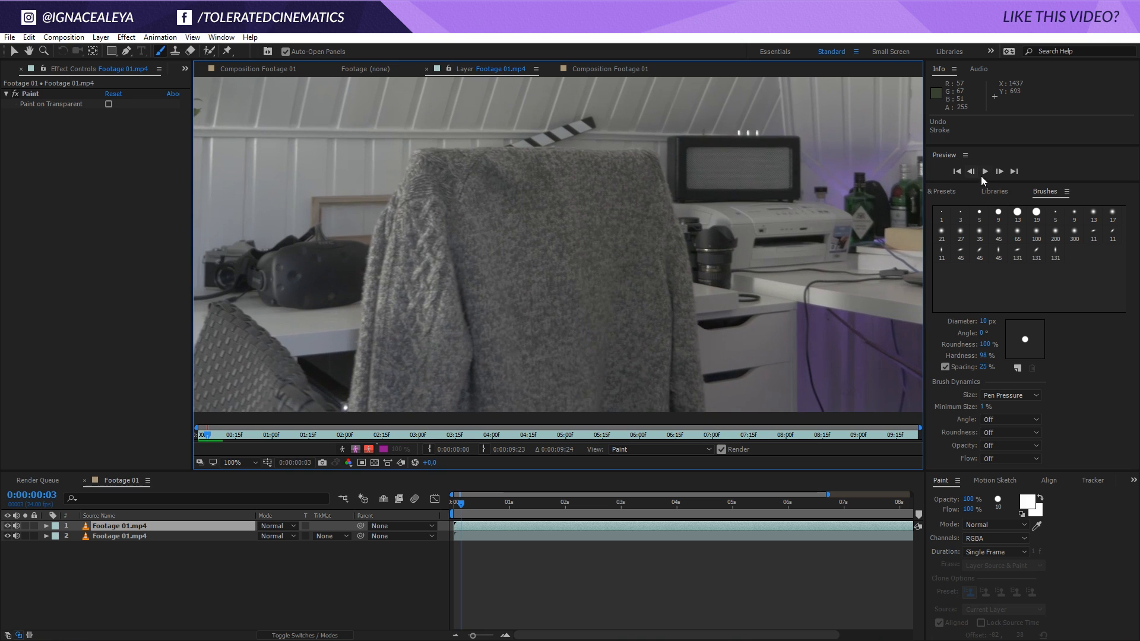
pyautogui.moveTo(999, 174)
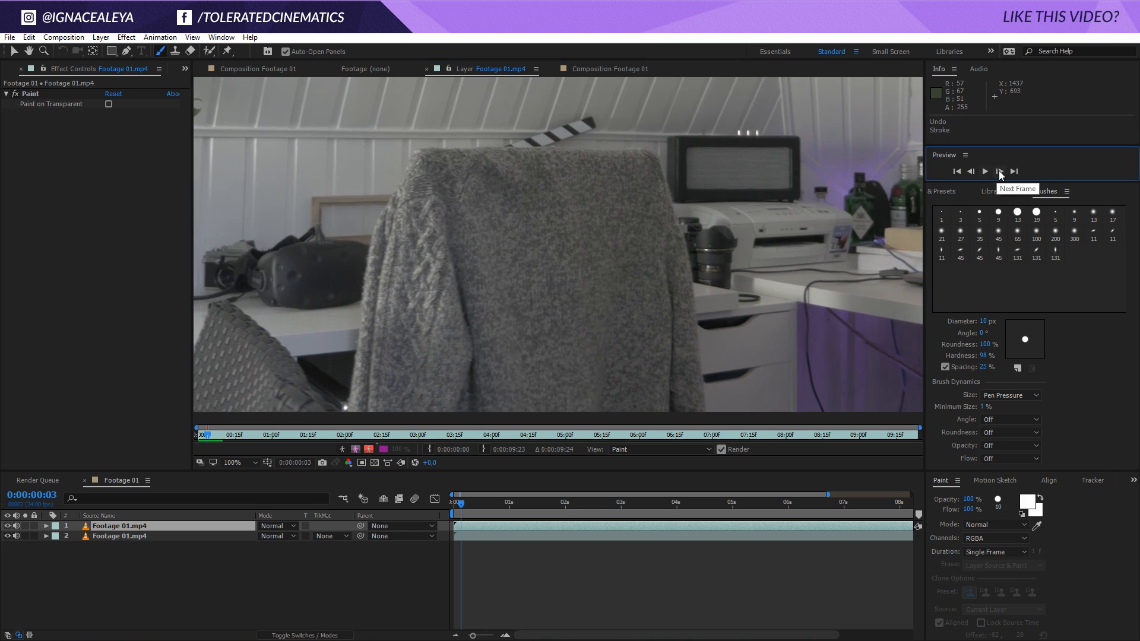
pyautogui.click(1000, 171)
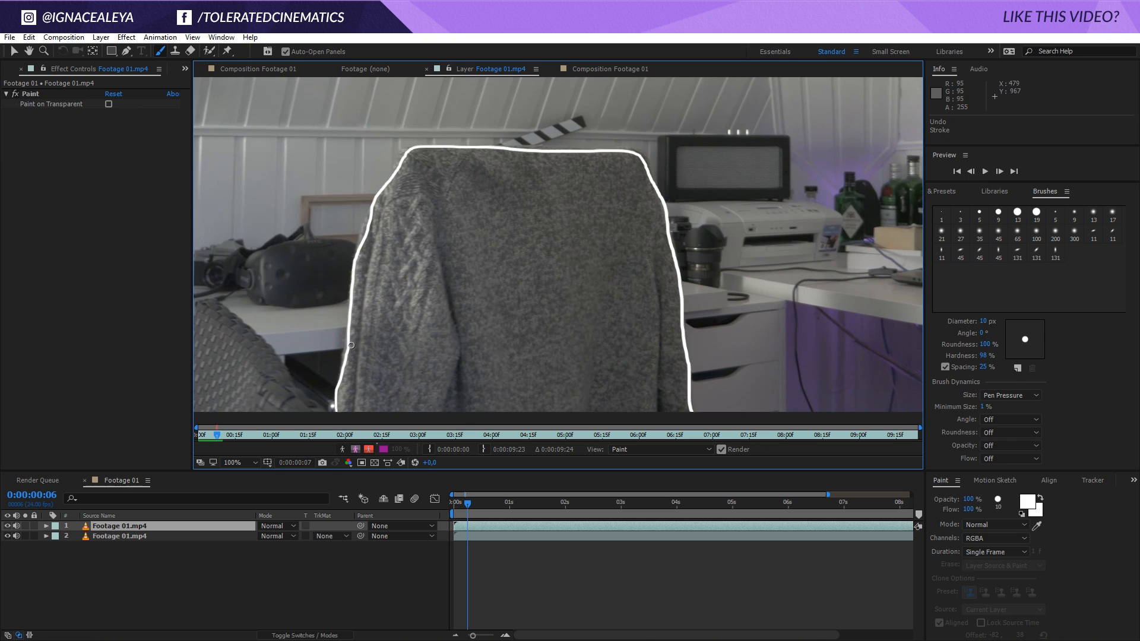
pyautogui.moveTo(555, 370)
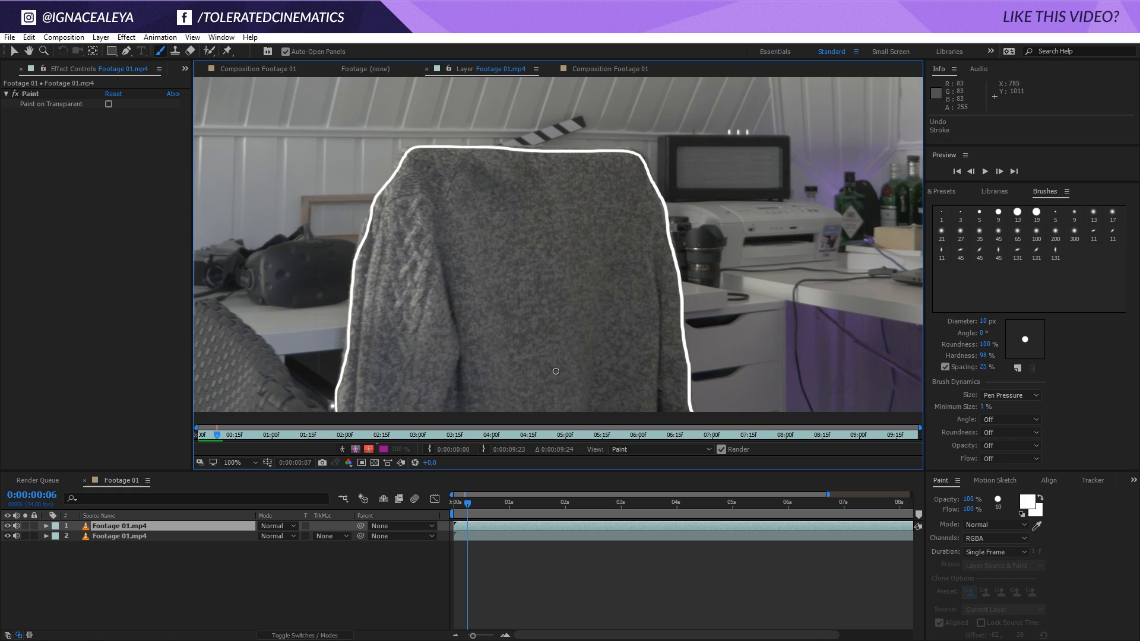
pyautogui.moveTo(553, 354)
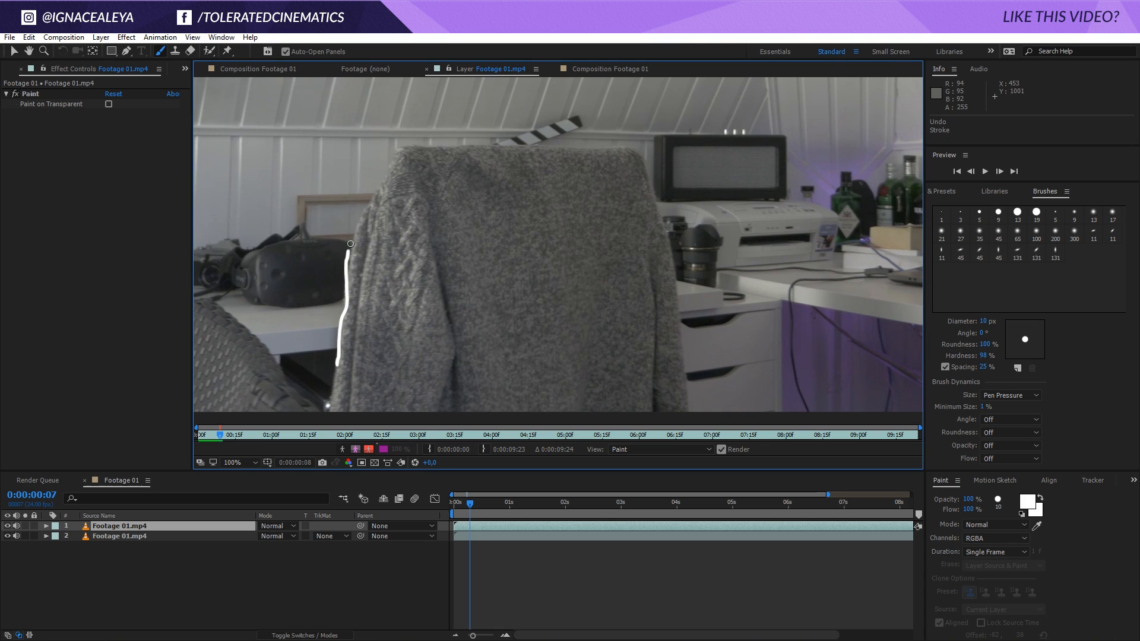
# - Trace the sweater's left edge on frame 7 and extend the outline across its top
pyautogui.moveTo(351, 245); pyautogui.dragTo(547, 143)
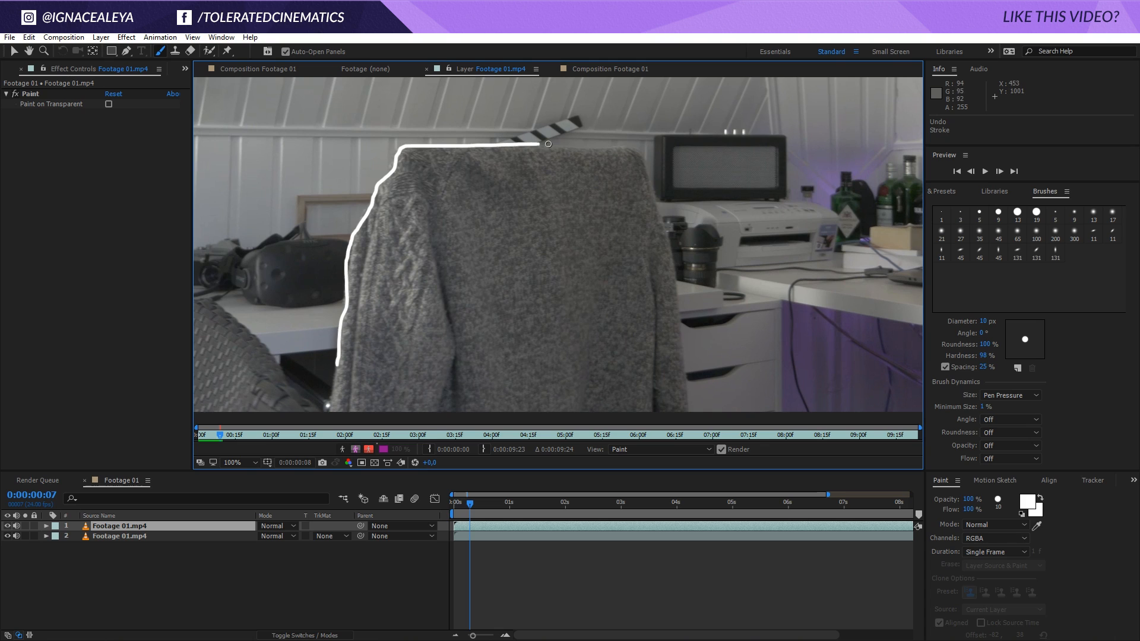
pyautogui.moveTo(548, 143); pyautogui.dragTo(674, 273)
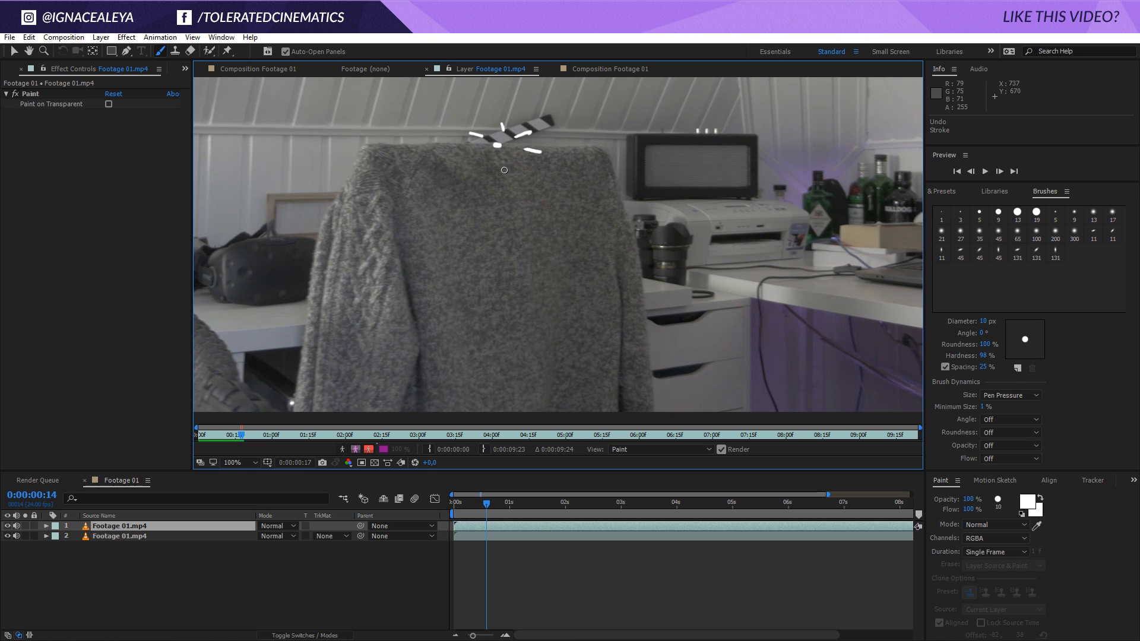
pyautogui.moveTo(451, 165)
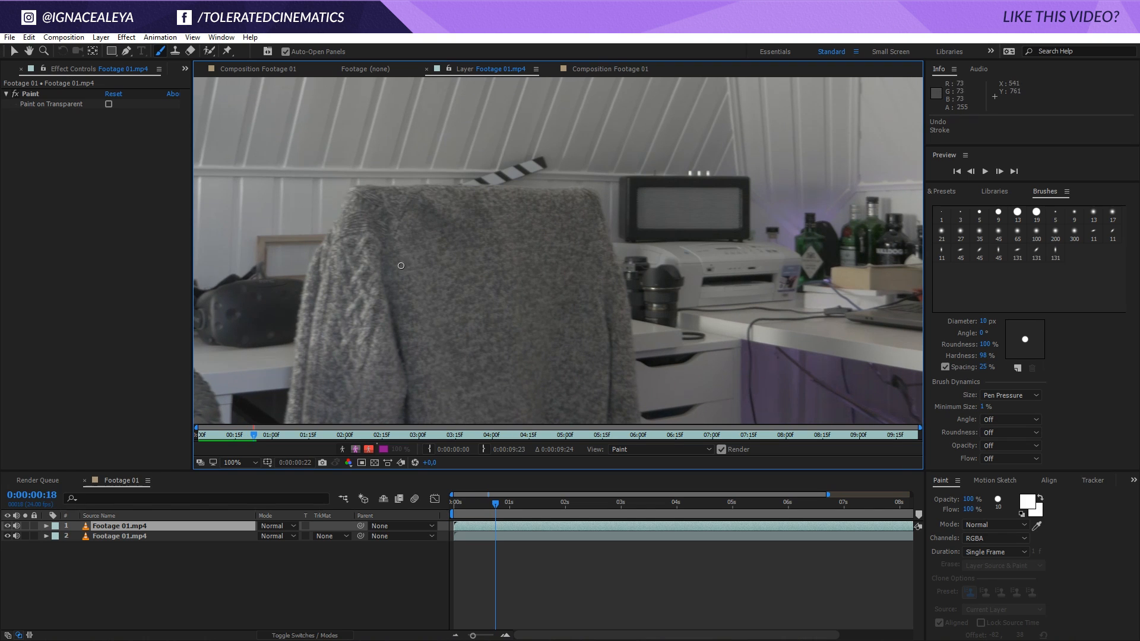
pyautogui.moveTo(622, 178)
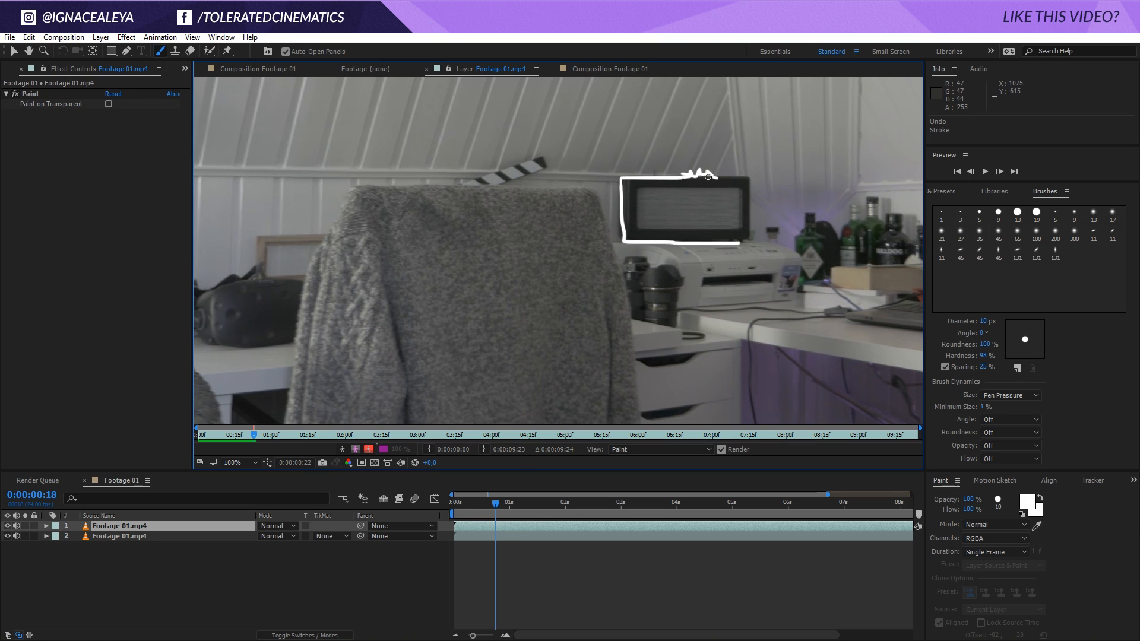
# - Outline the top of the speaker box, then retrace the speaker's outline on frame 20
pyautogui.rightClick(734, 241)
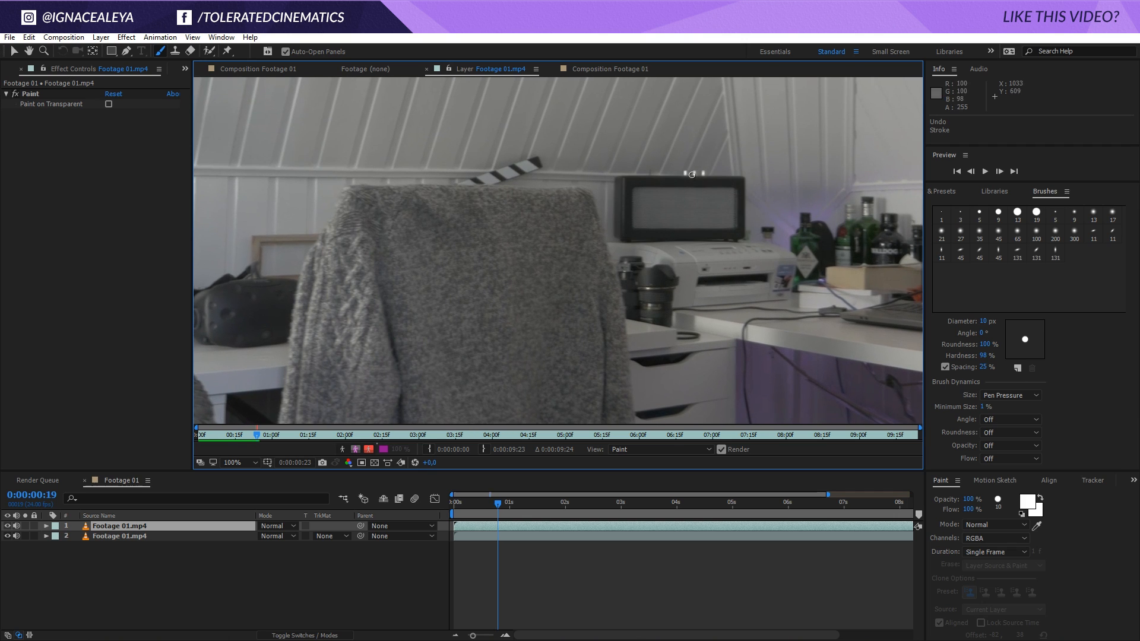
pyautogui.moveTo(683, 172)
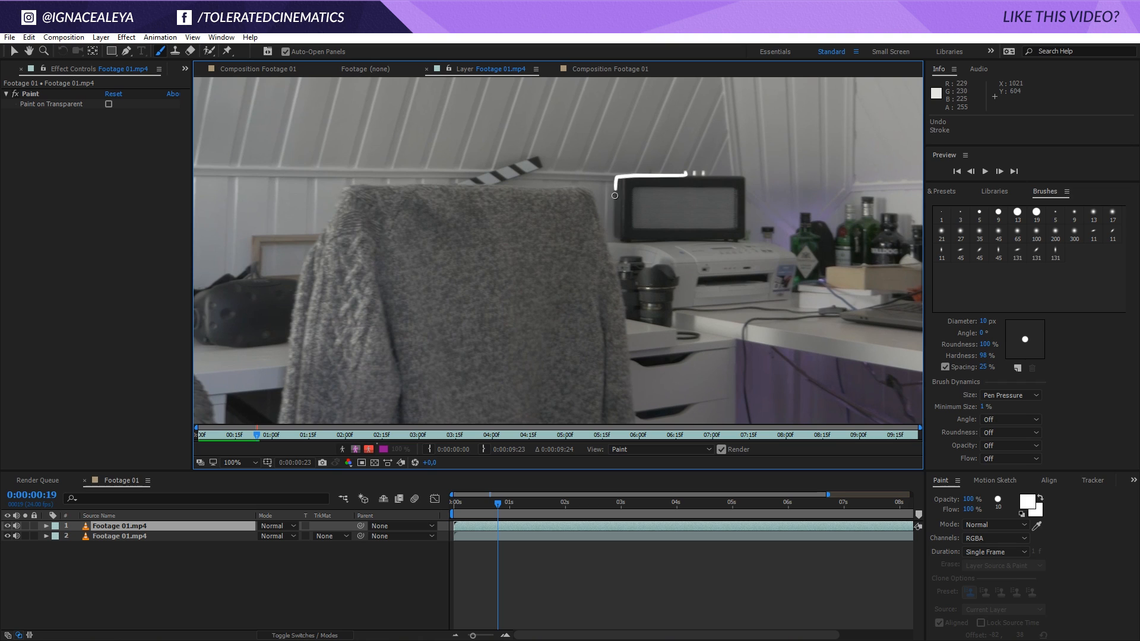
pyautogui.moveTo(614, 194); pyautogui.dragTo(727, 240)
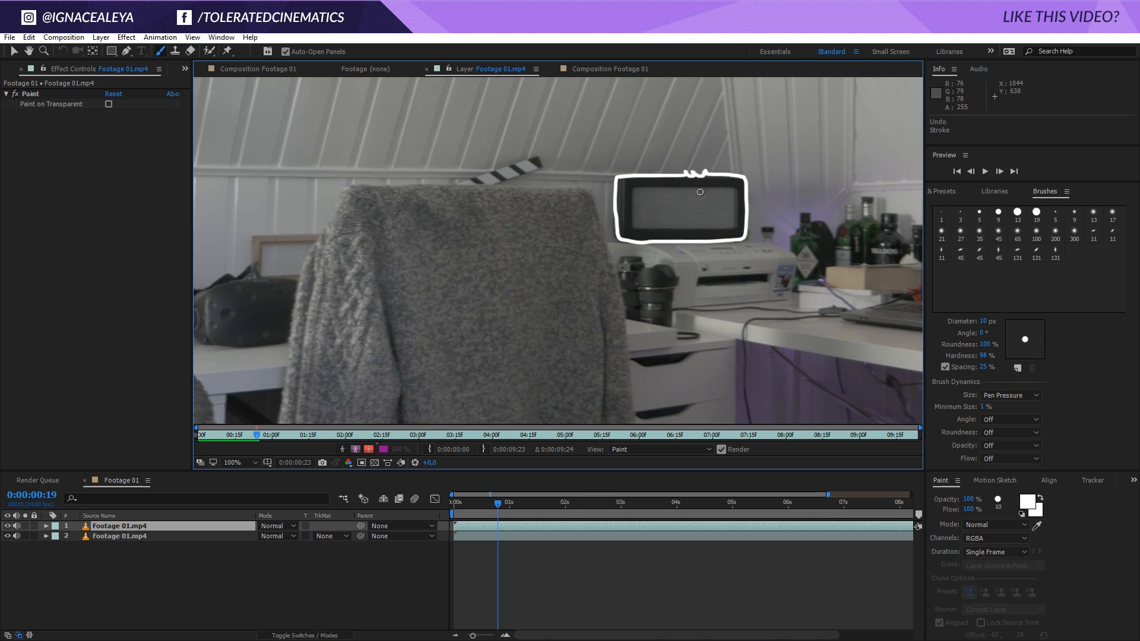
pyautogui.moveTo(720, 208)
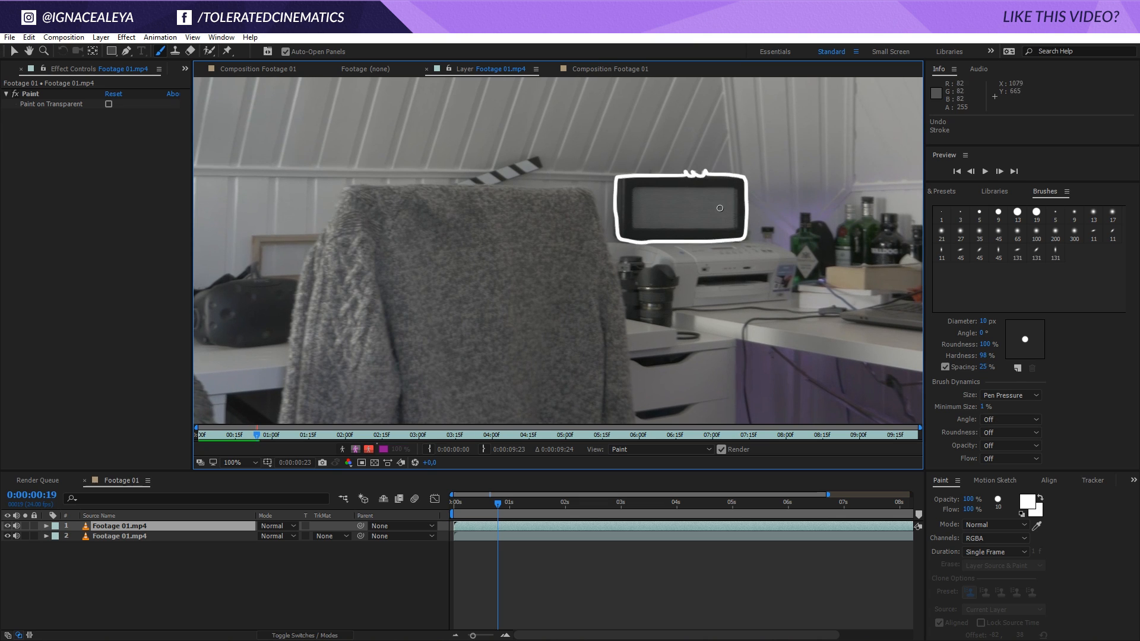
pyautogui.moveTo(727, 212)
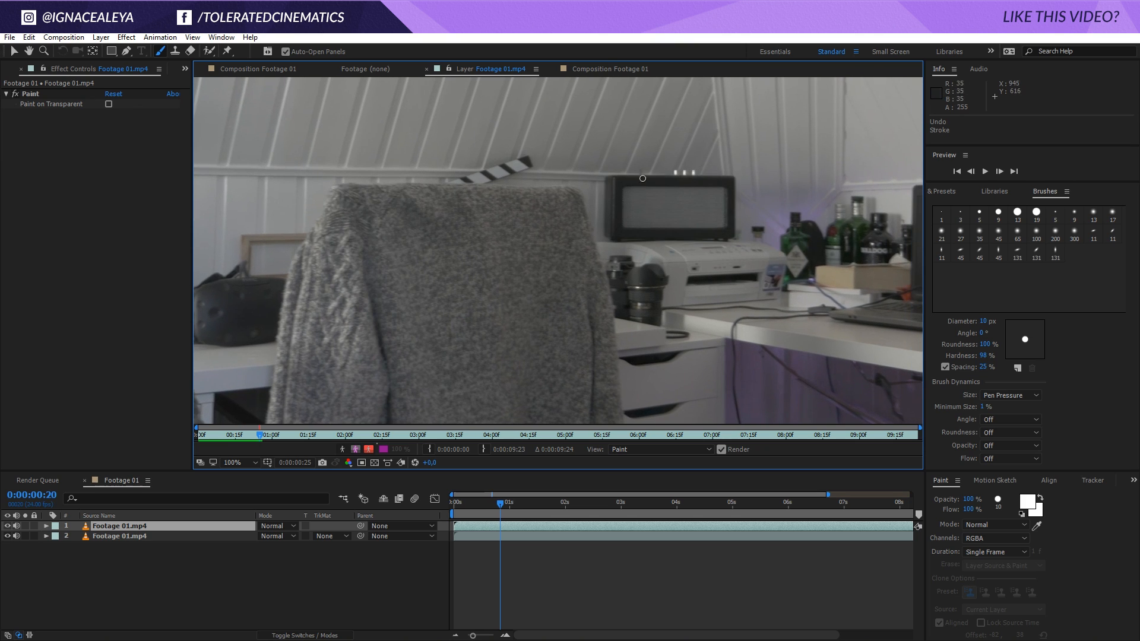
pyautogui.moveTo(643, 178); pyautogui.dragTo(605, 202)
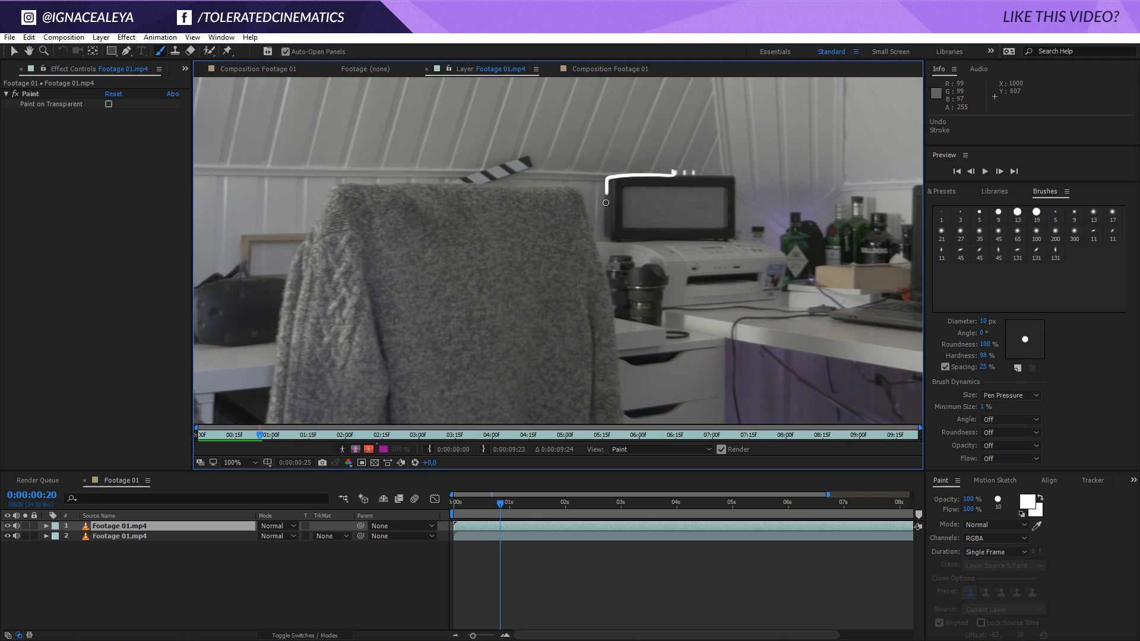
pyautogui.moveTo(605, 201); pyautogui.dragTo(730, 179)
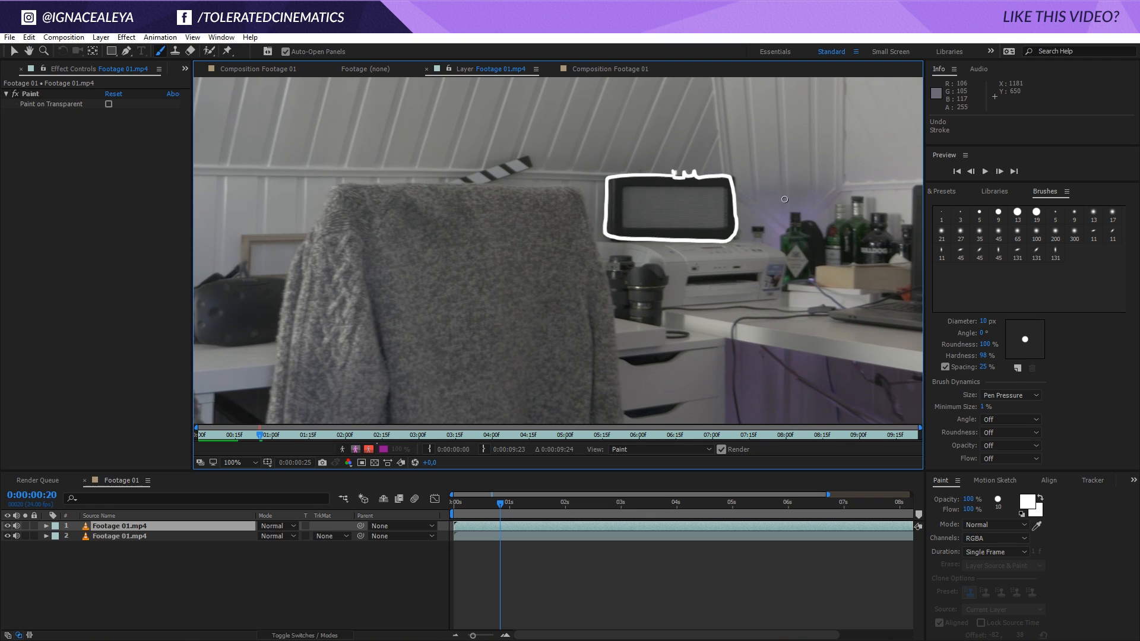
pyautogui.moveTo(750, 211)
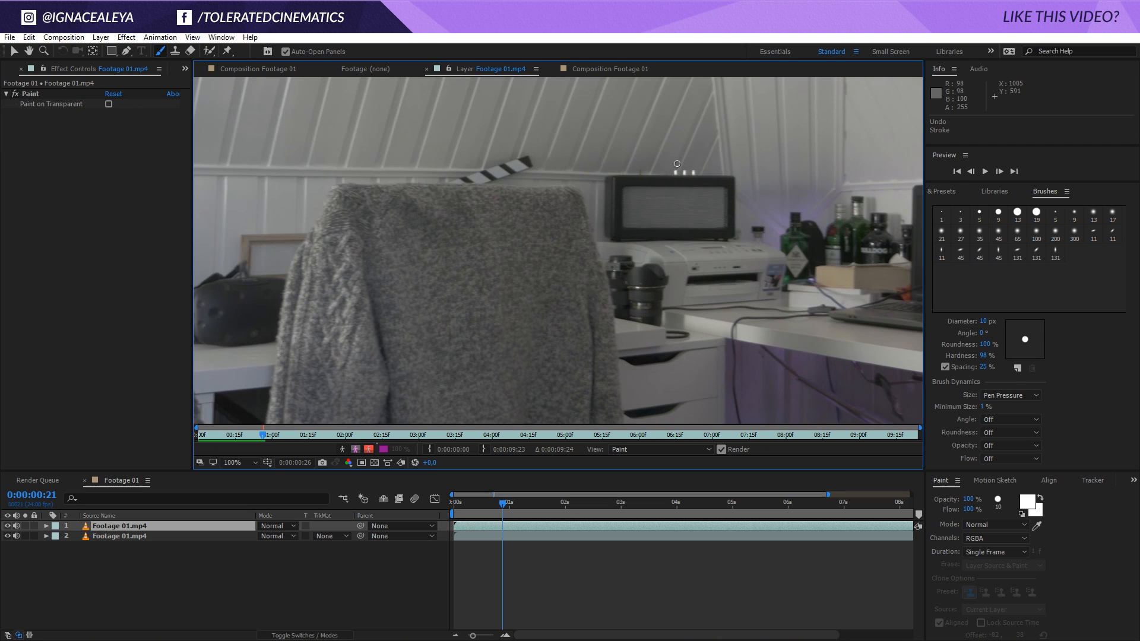
# - Retrace the speaker outline on frame 21 and draw music notes beside it
pyautogui.moveTo(675, 164); pyautogui.dragTo(606, 226)
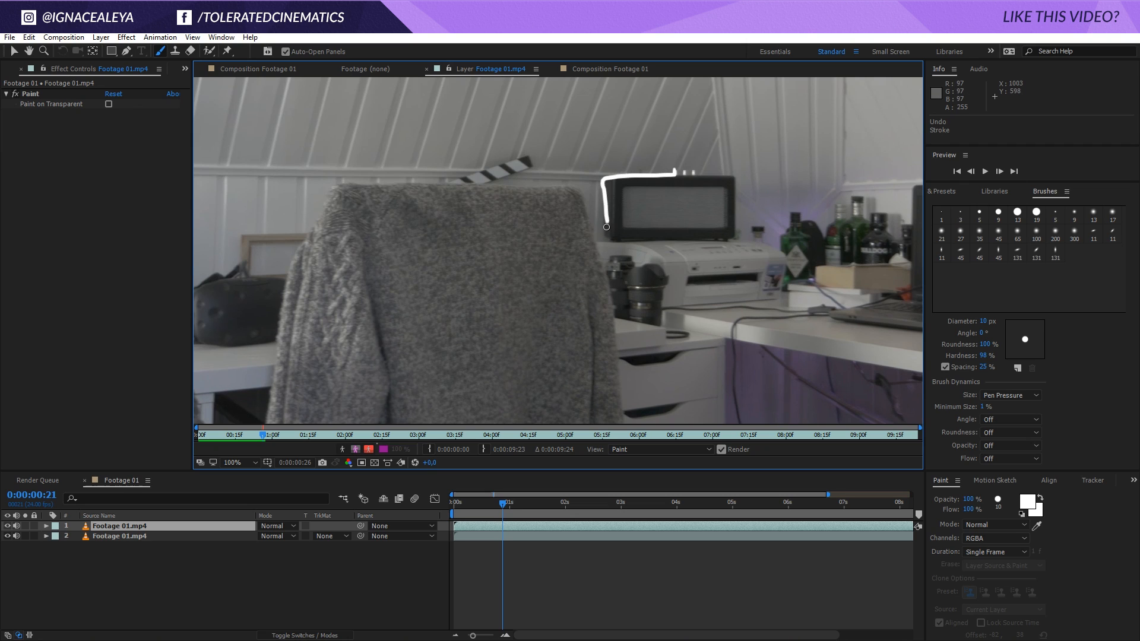
pyautogui.moveTo(606, 227); pyautogui.dragTo(714, 178)
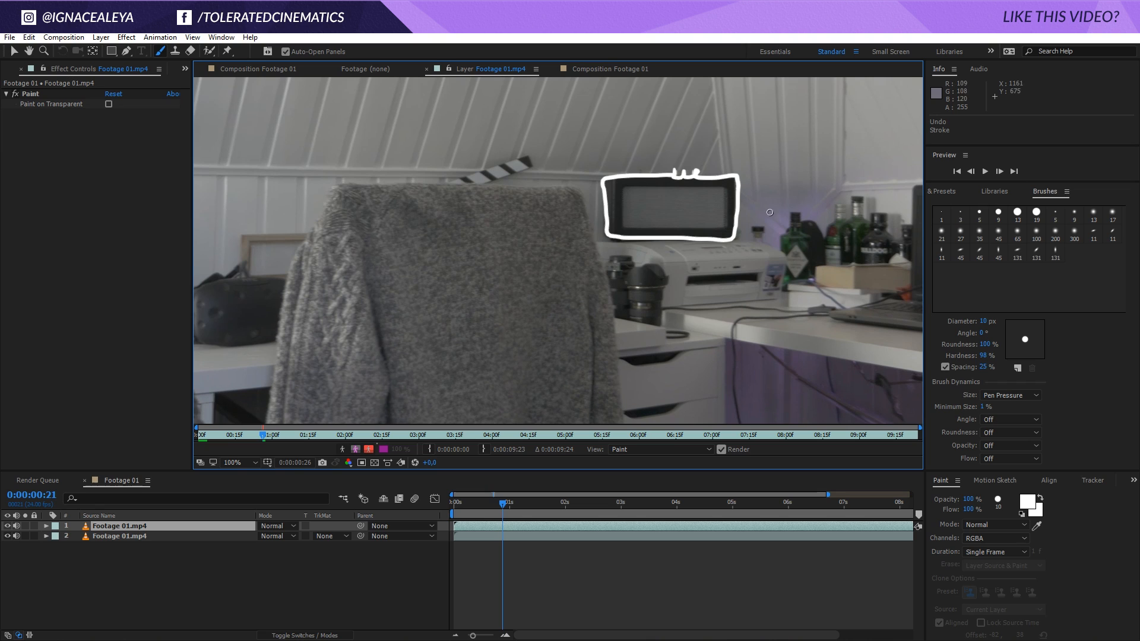
pyautogui.moveTo(791, 183)
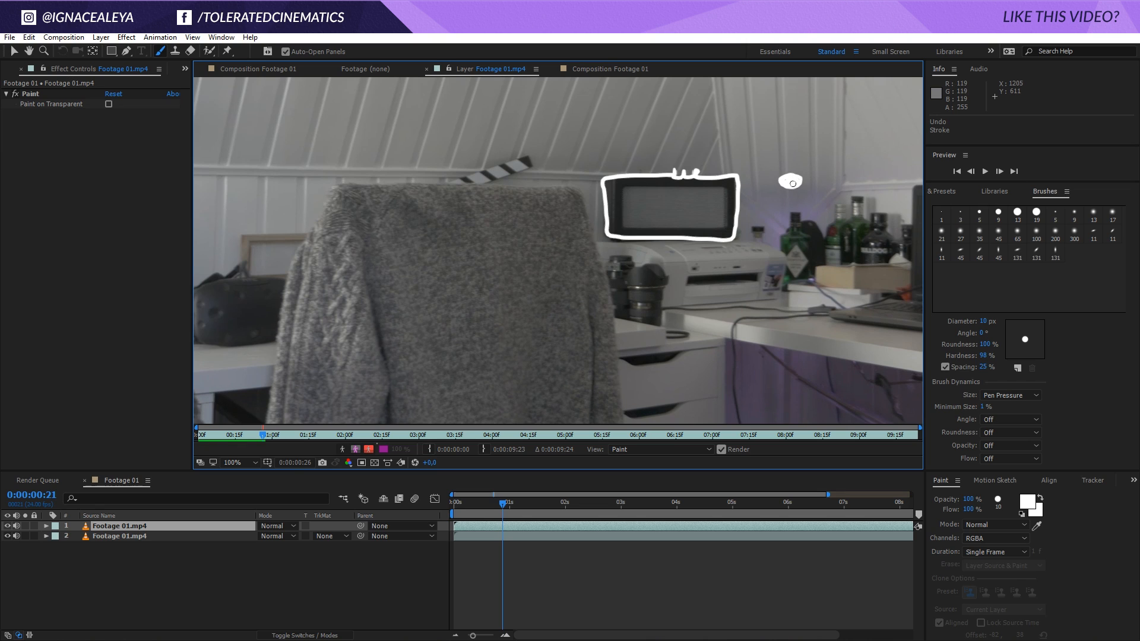
pyautogui.moveTo(790, 182); pyautogui.dragTo(788, 168)
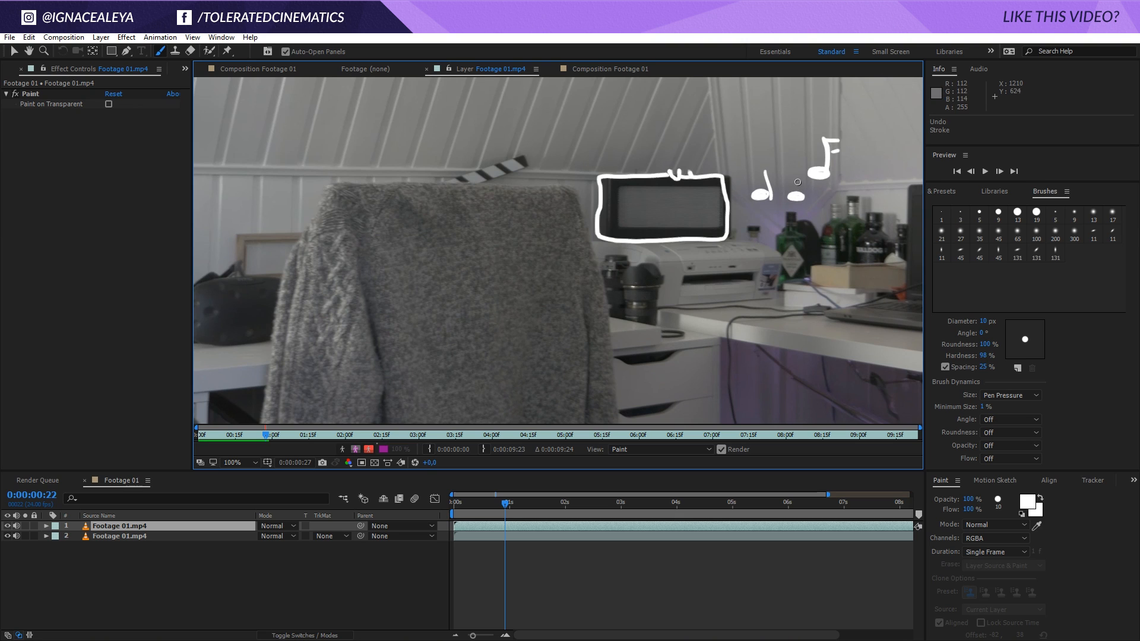
pyautogui.moveTo(761, 192); pyautogui.dragTo(791, 181)
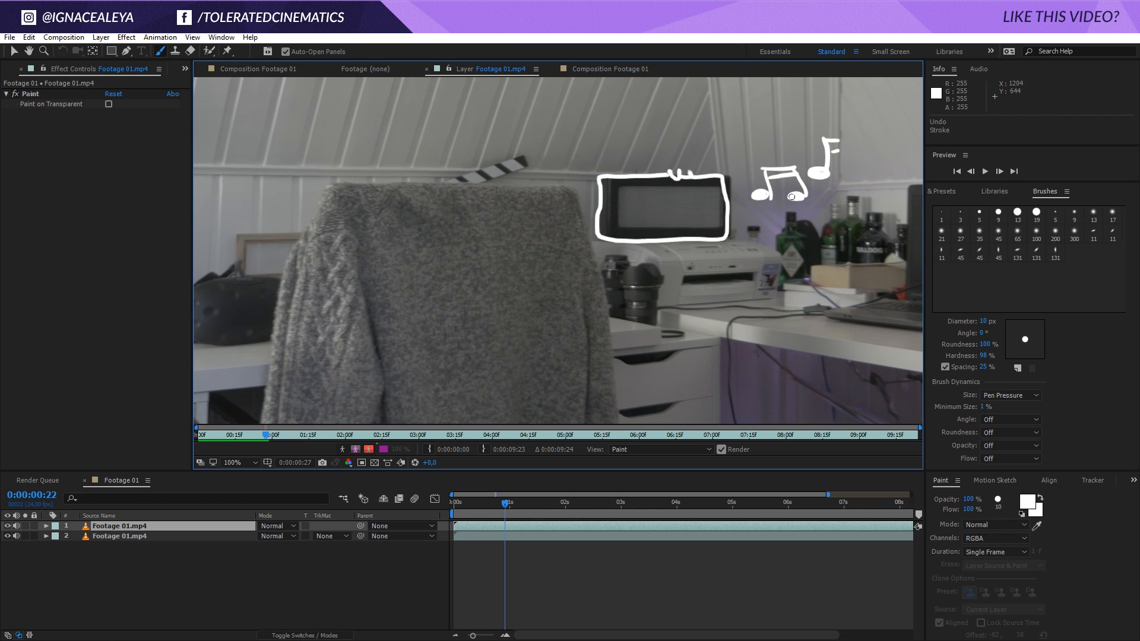
pyautogui.moveTo(791, 205)
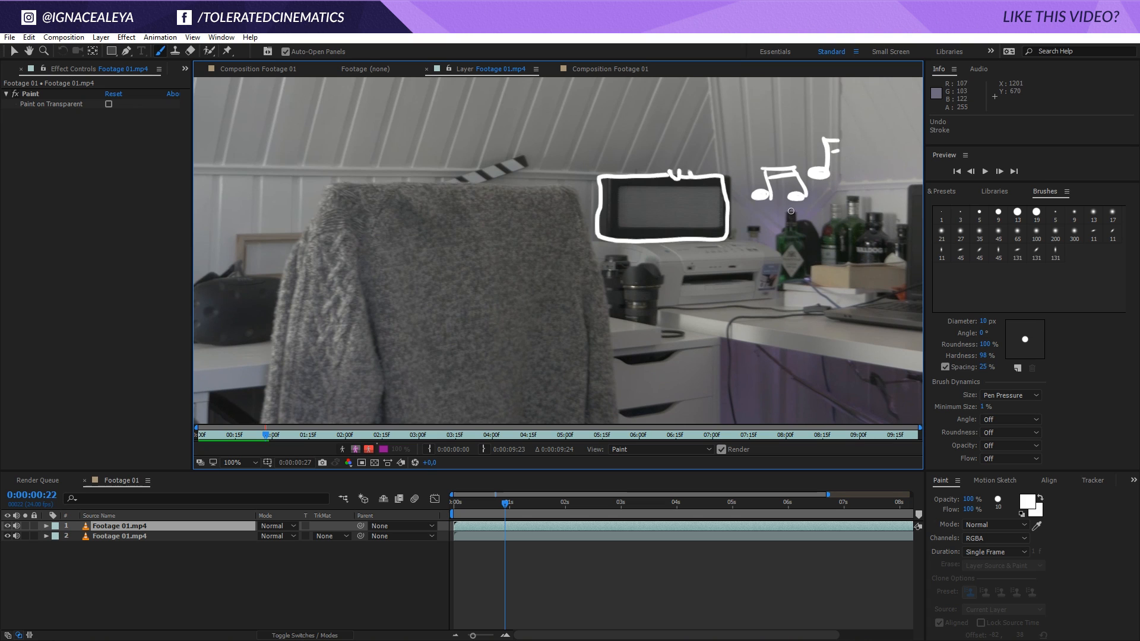
pyautogui.moveTo(807, 206)
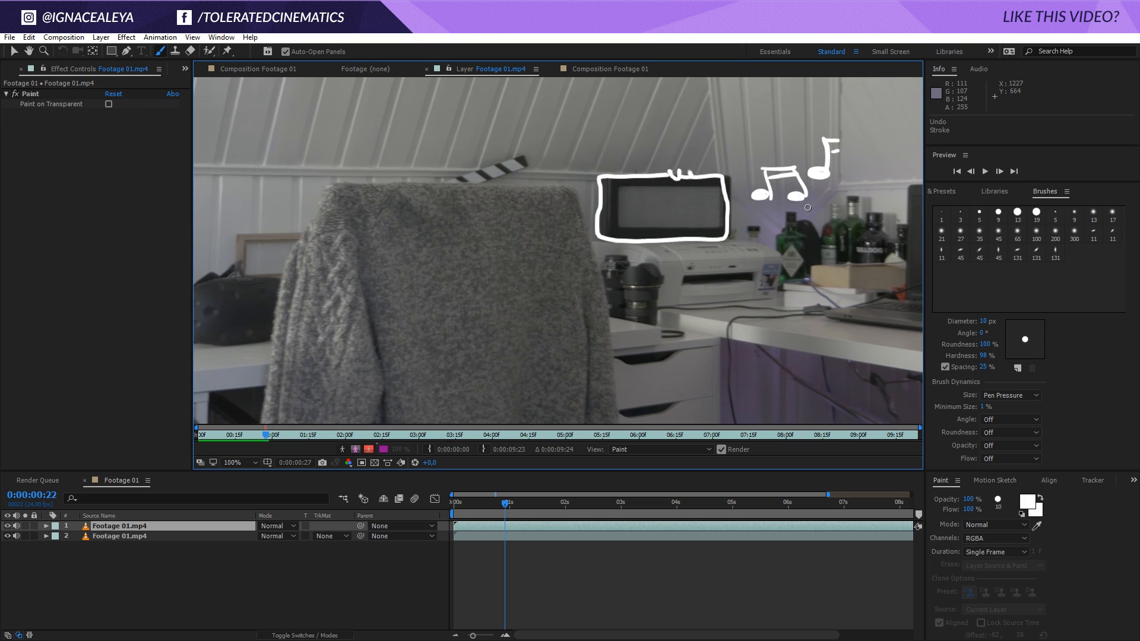
pyautogui.moveTo(501, 482)
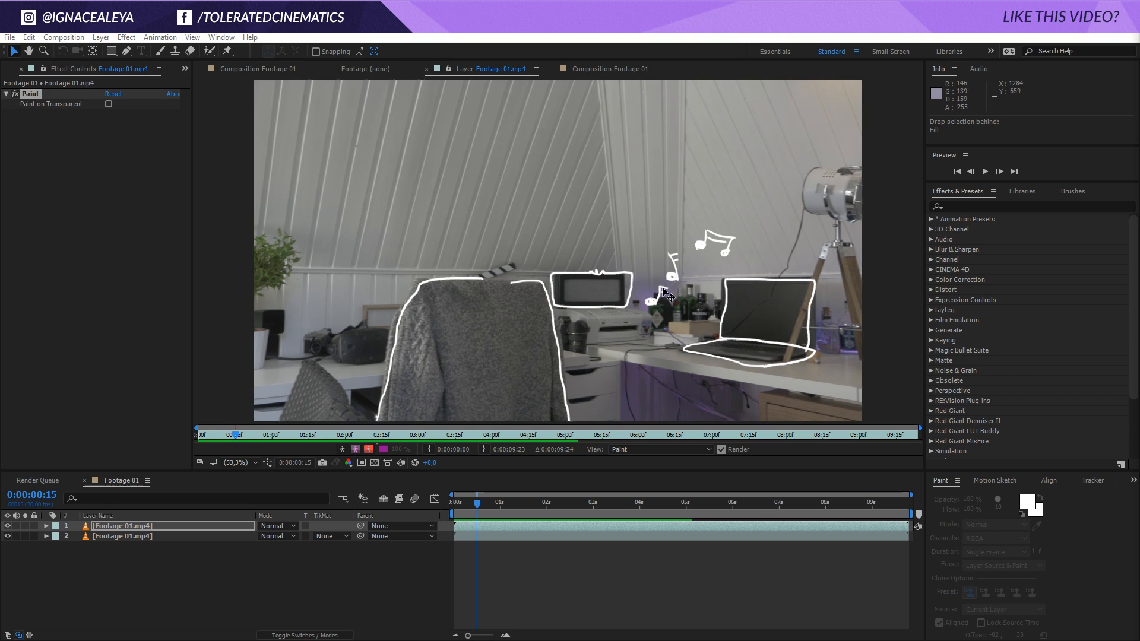
pyautogui.moveTo(532, 94)
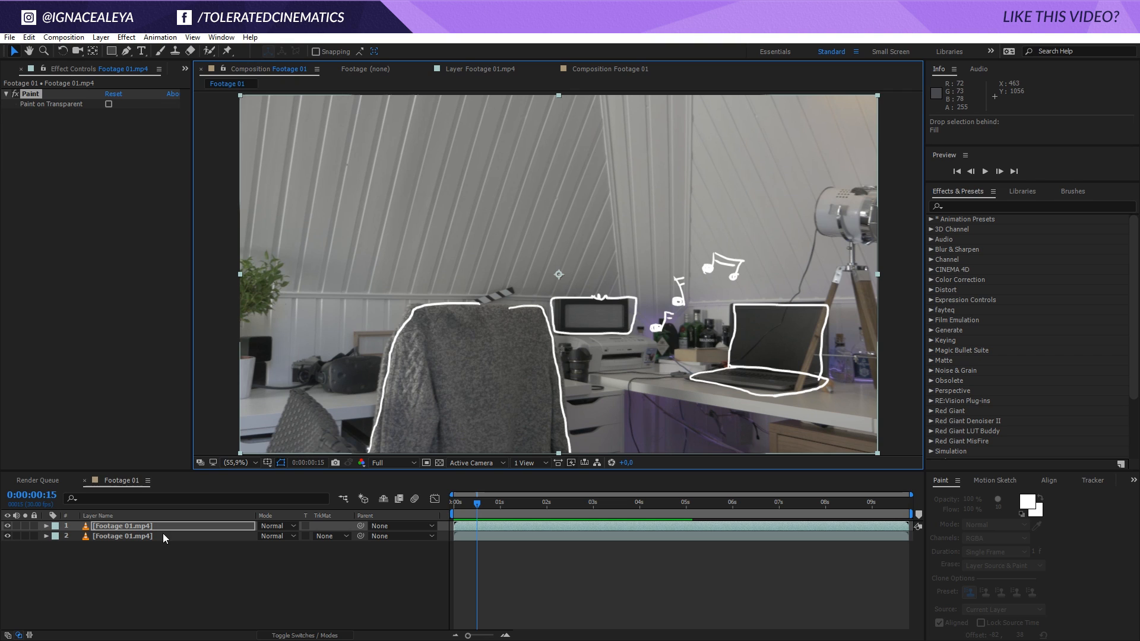
# - Enable Paint on Transparent for the painted layer and show transparency as a checkerboard grid
pyautogui.click(121, 524)
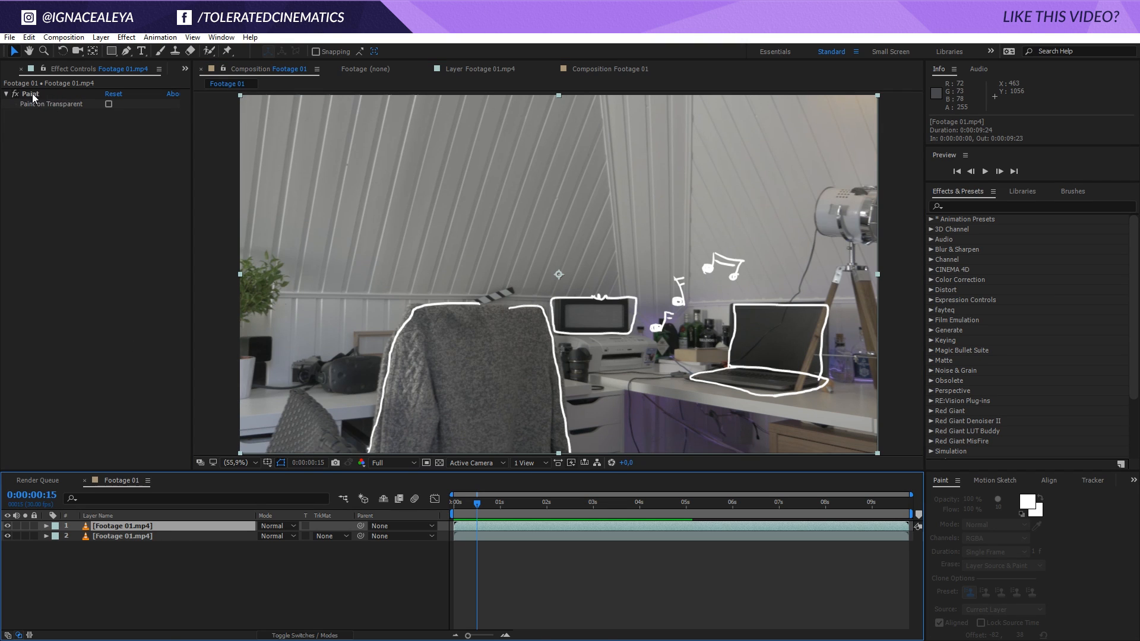
pyautogui.moveTo(47, 111)
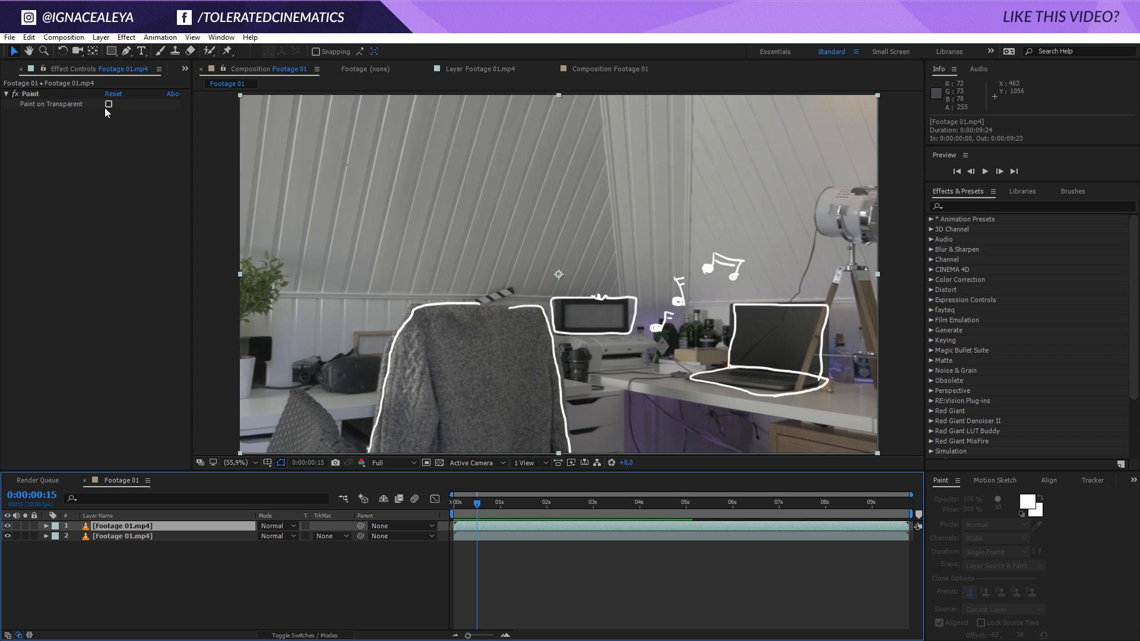
pyautogui.click(109, 104)
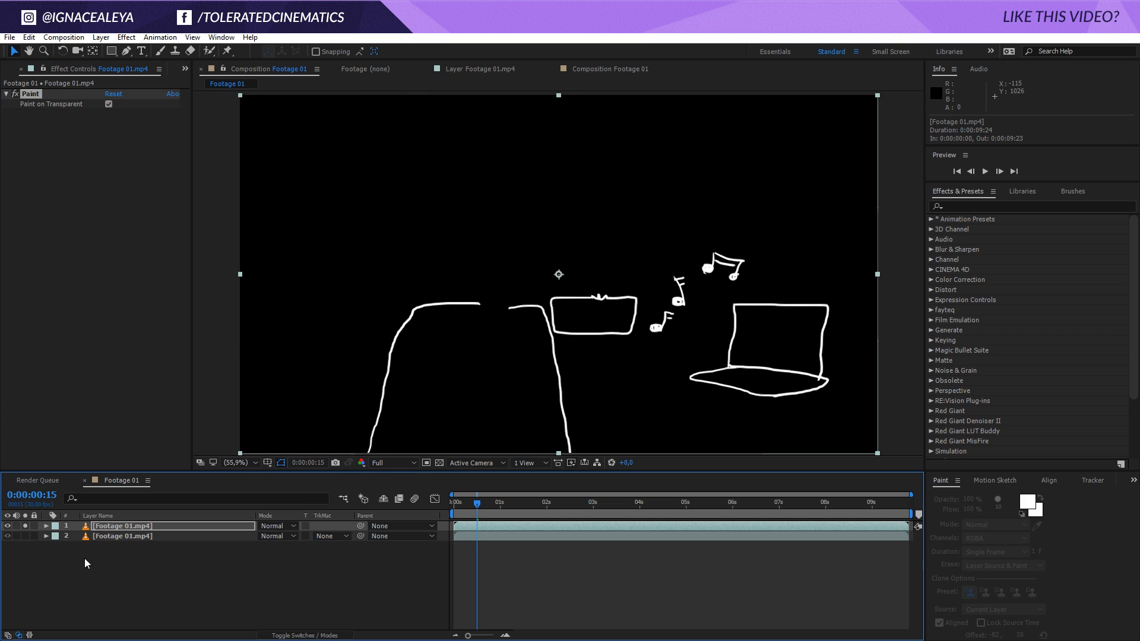
pyautogui.moveTo(334, 262)
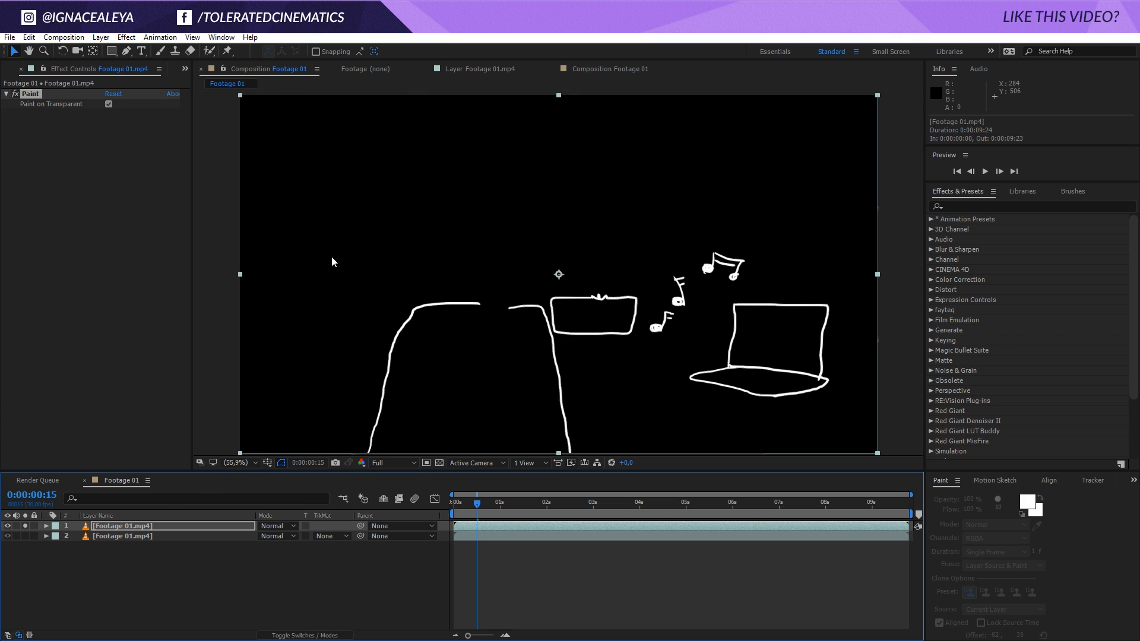
pyautogui.click(108, 105)
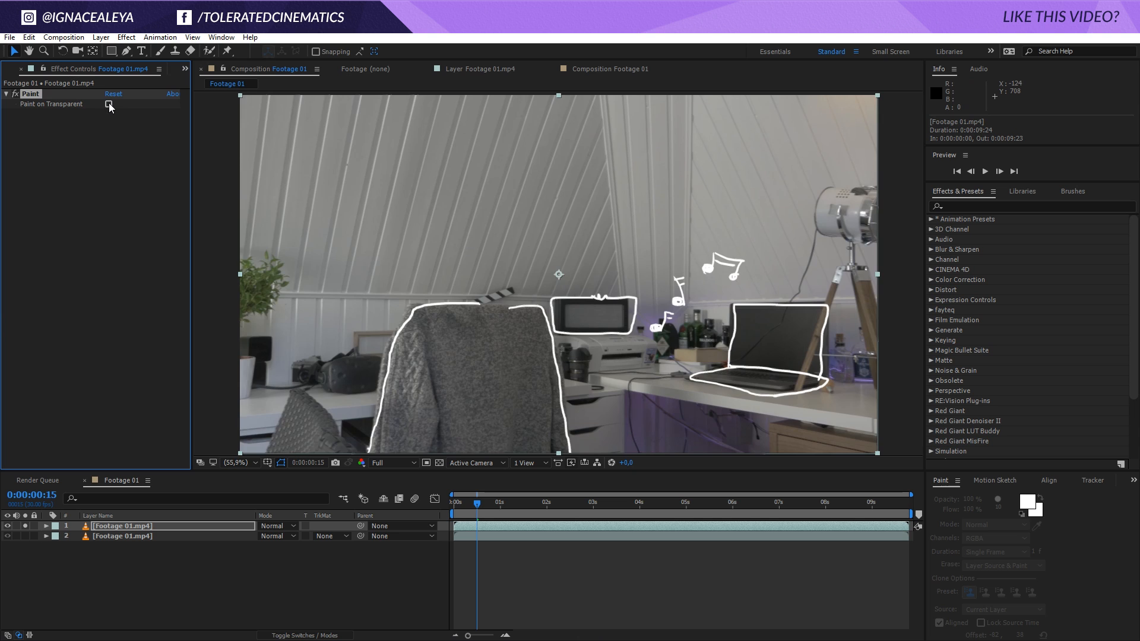
pyautogui.click(108, 104)
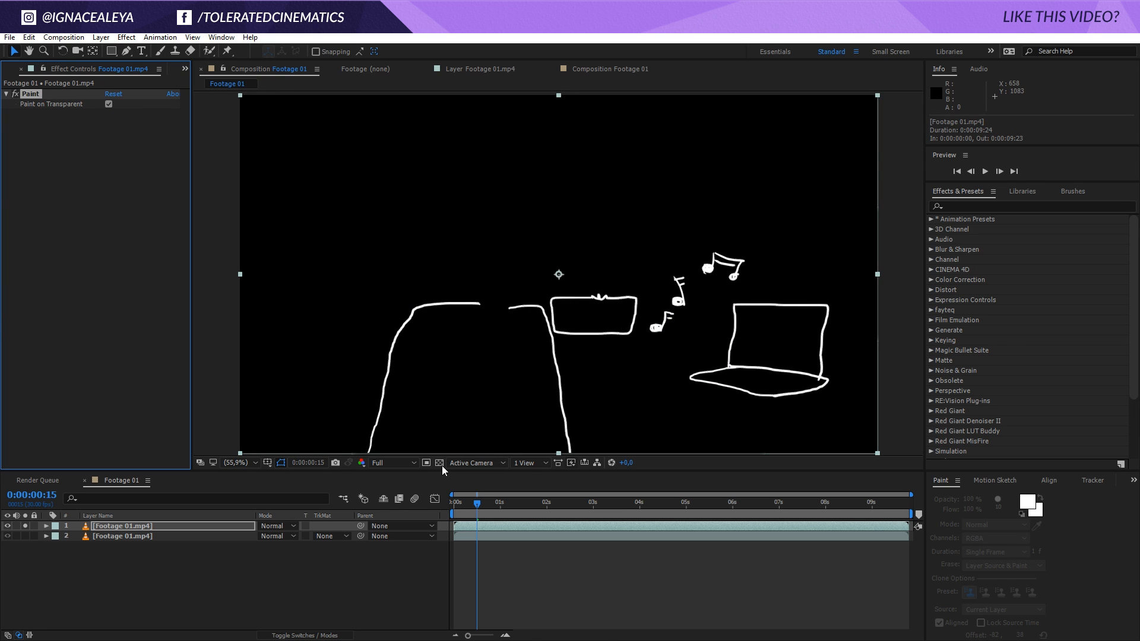
pyautogui.click(439, 462)
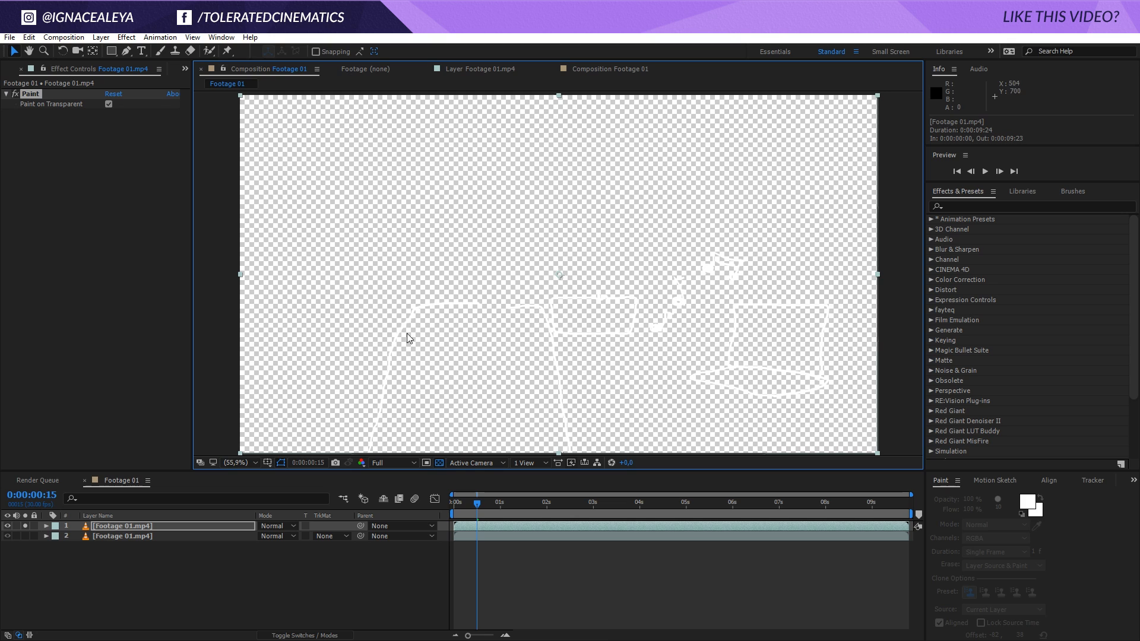
pyautogui.moveTo(474, 326)
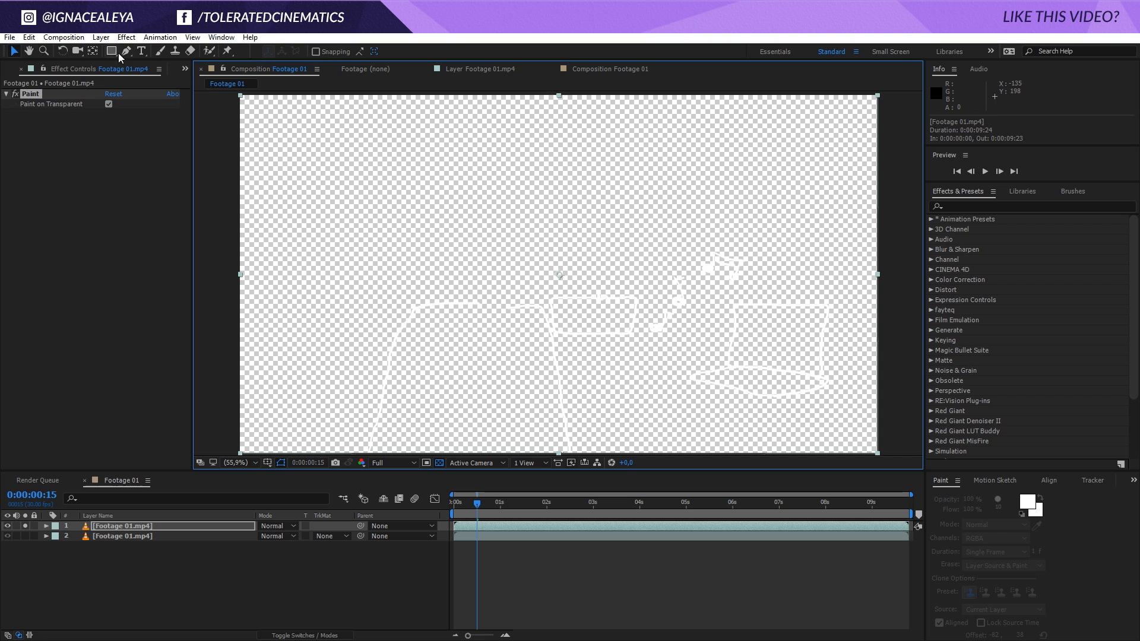
# - Recolor the doodles red with a Fill effect and compare with Paint on Transparent toggled off
pyautogui.click(126, 37)
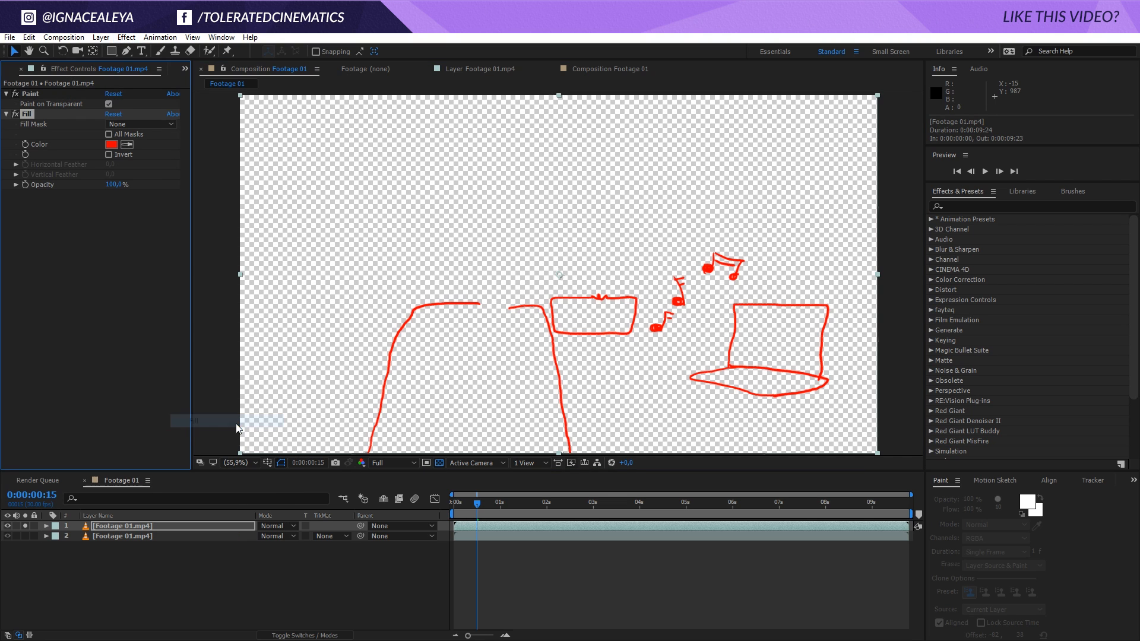
pyautogui.moveTo(439, 469)
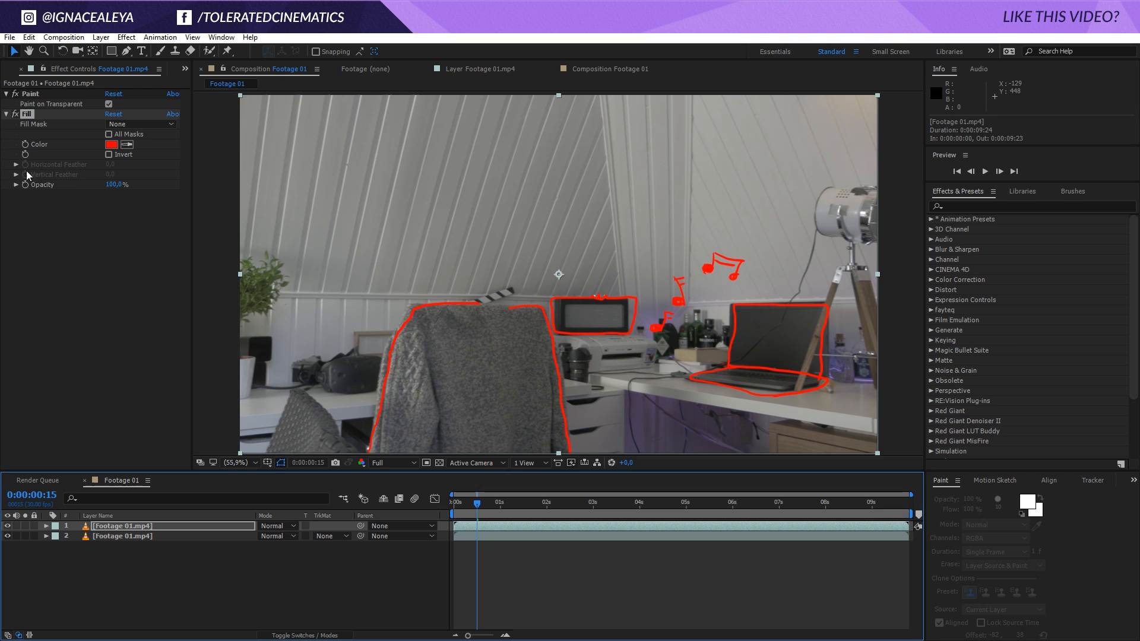
pyautogui.click(109, 104)
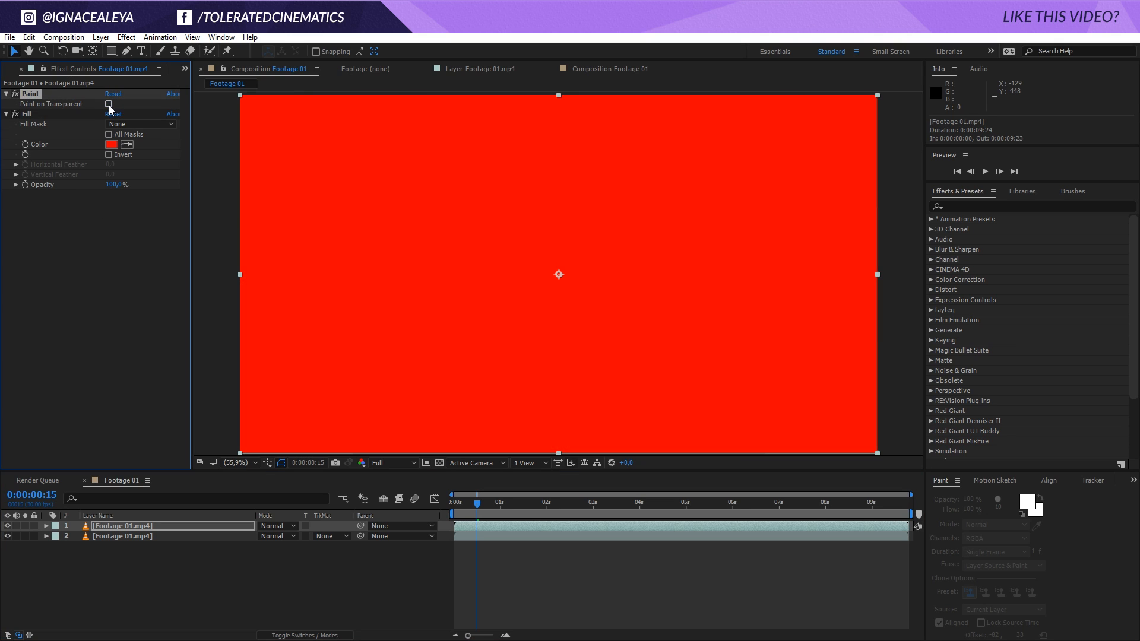